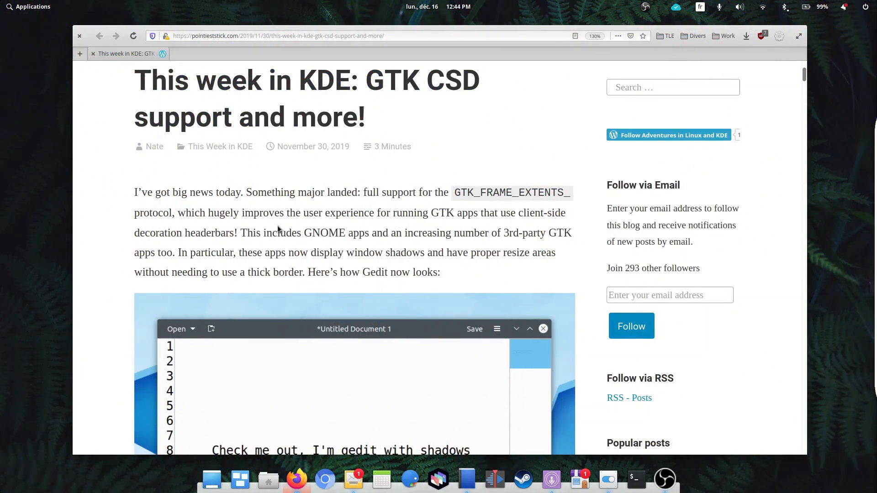
pyautogui.moveTo(490, 187)
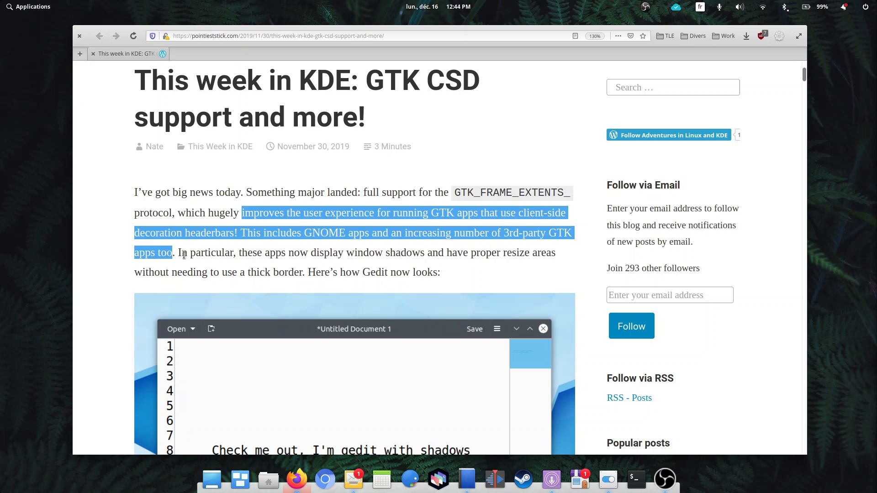
# Scroll the KDE GTK CSD article down past the Gedit-with-shadows screenshot.
pyautogui.scroll(-3)
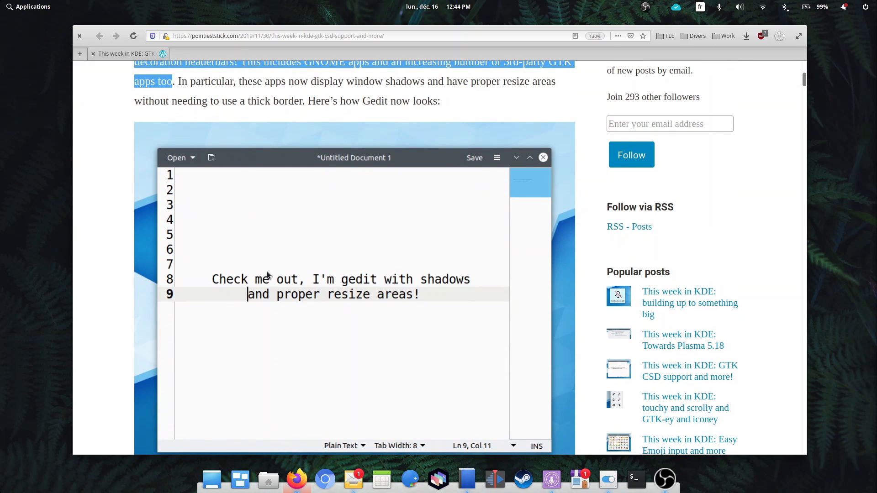
pyautogui.moveTo(422, 281)
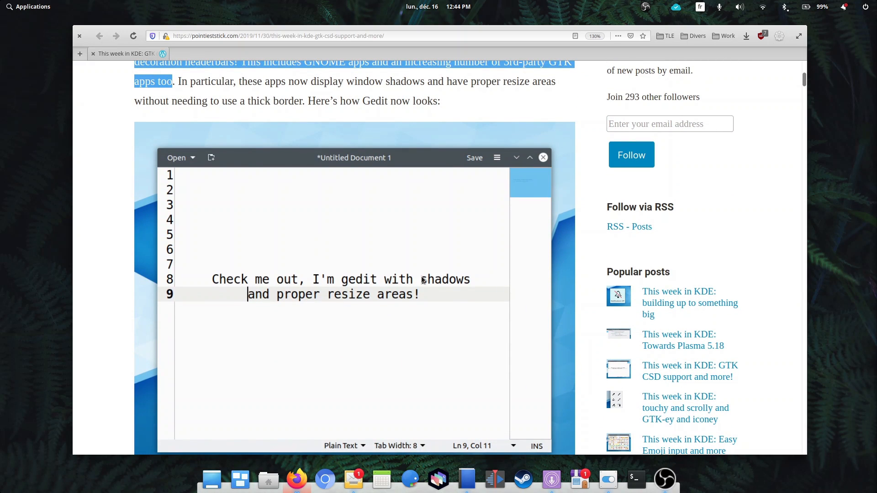
pyautogui.scroll(-3)
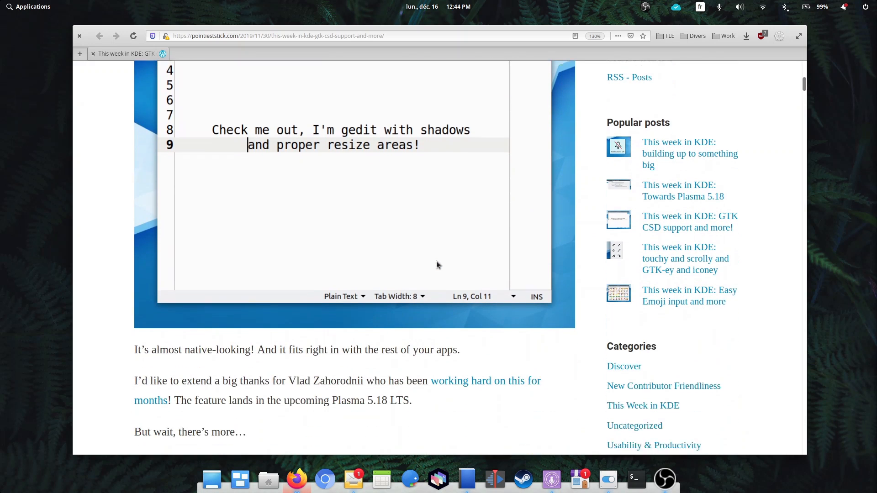
pyautogui.scroll(-3)
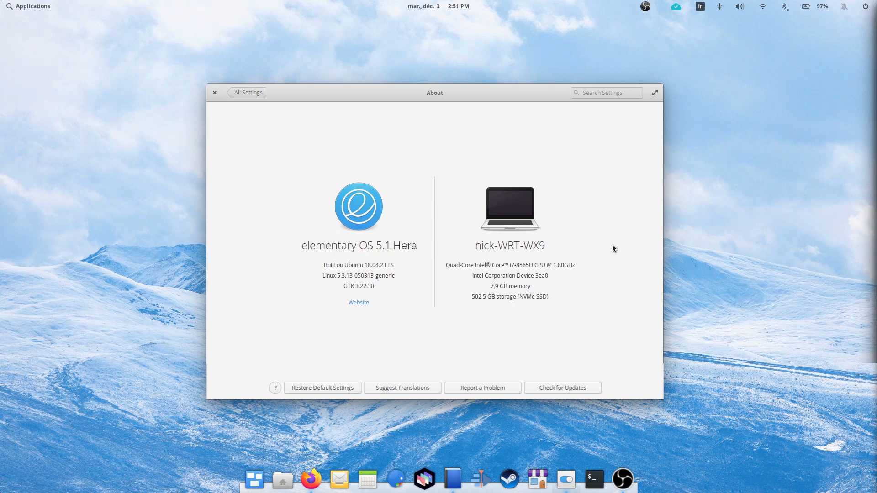
pyautogui.moveTo(393, 230)
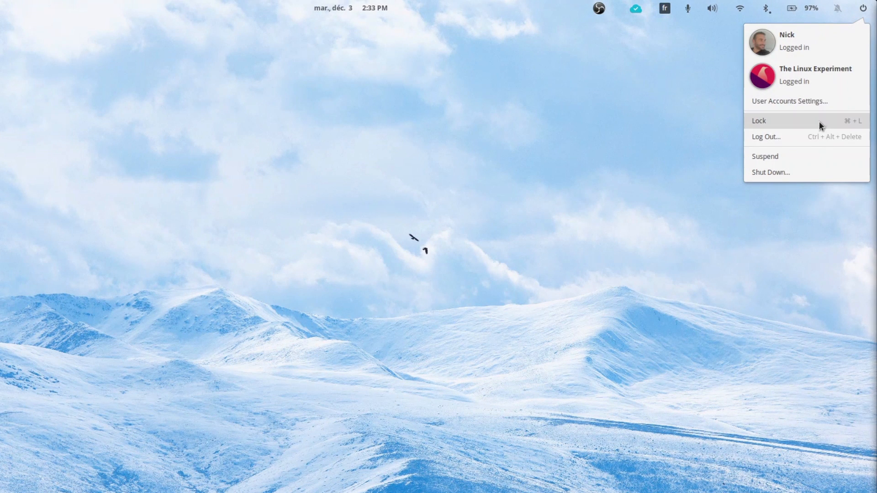
# Show the session indicator menu listing the two logged-in accounts.
pyautogui.click(712, 8)
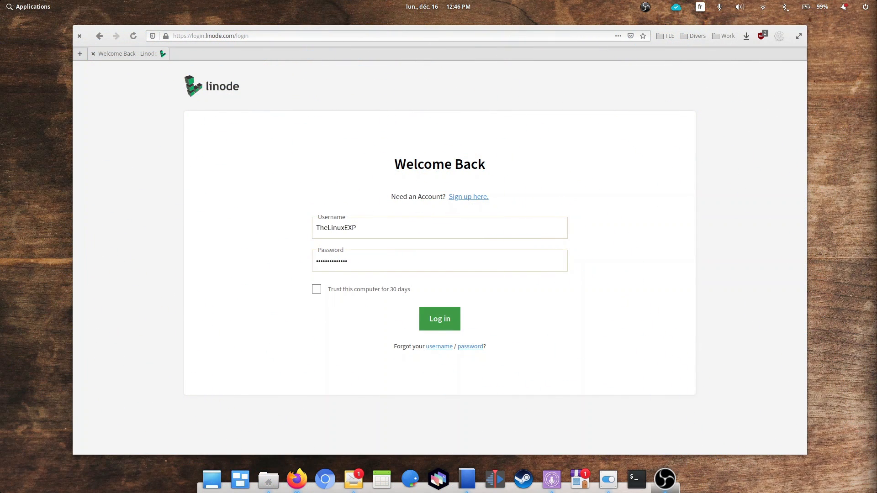
pyautogui.moveTo(657, 179)
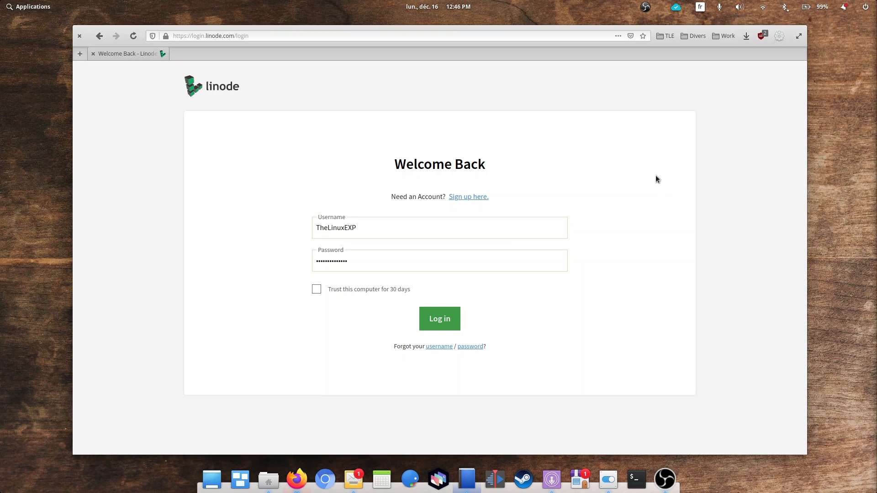
# Bring up saved login suggestions, then show the Linode site's tracking protection details.
pyautogui.click(439, 228)
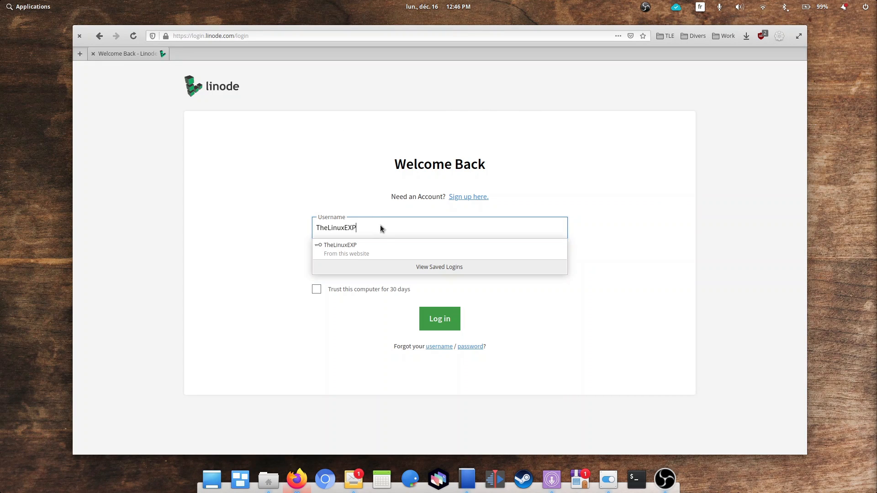
pyautogui.click(153, 35)
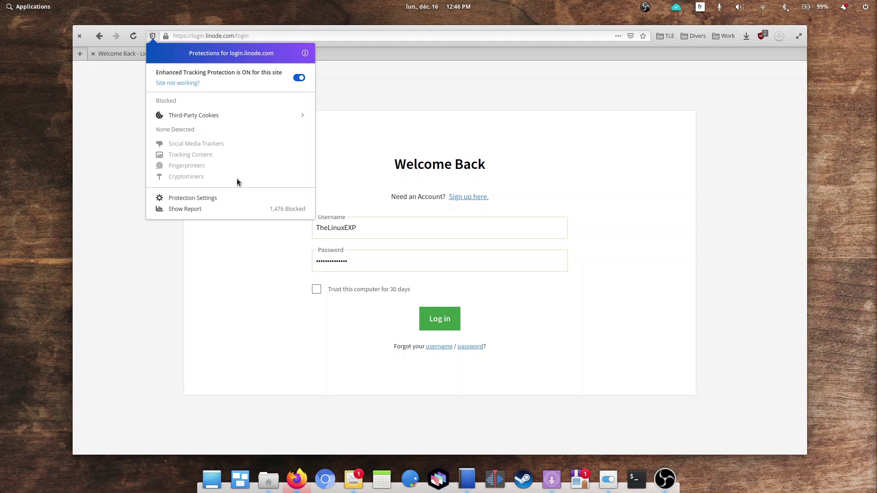
pyautogui.moveTo(233, 185)
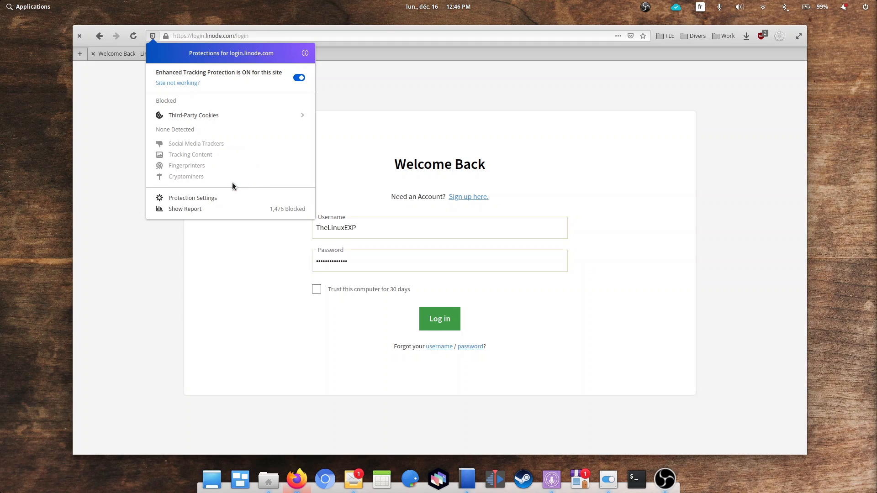
pyautogui.moveTo(511, 65)
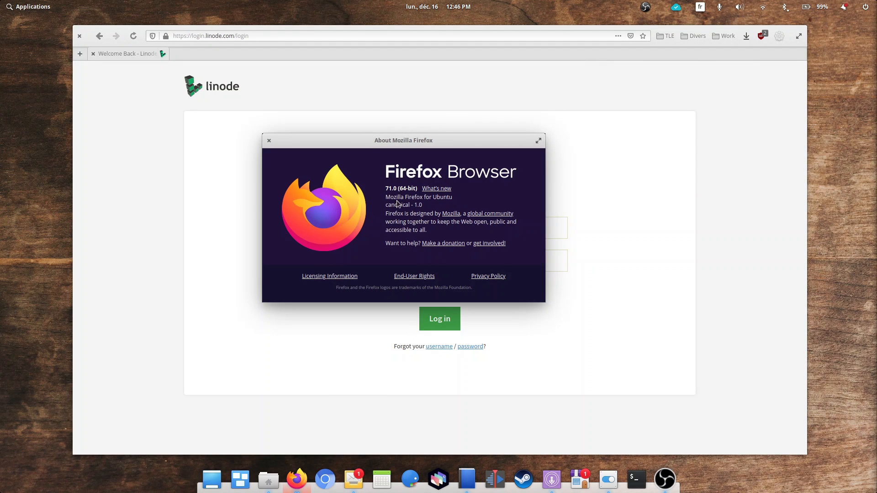
pyautogui.moveTo(282, 154)
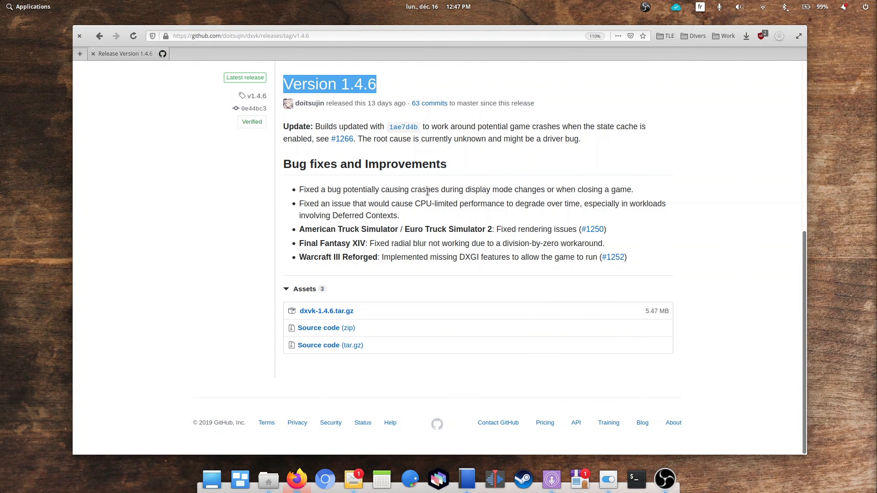
# Clear highlights and read through the DXVK 1.4.6 bug fix list.
pyautogui.click(422, 187)
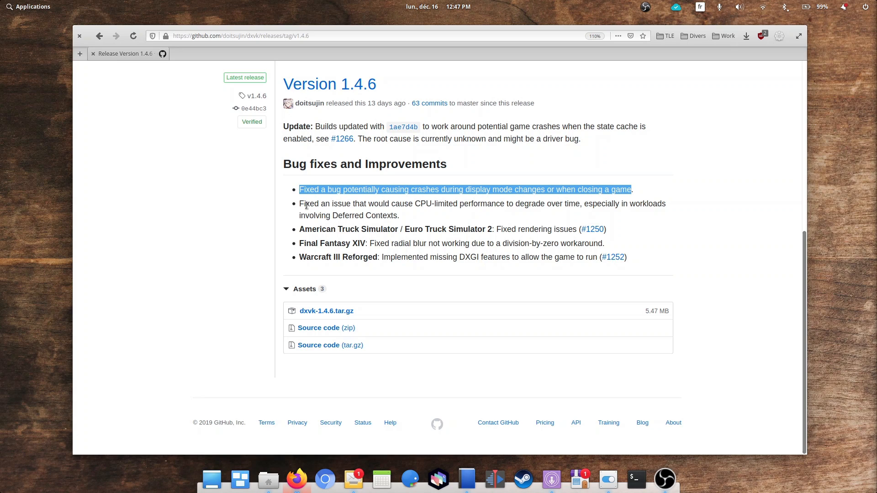
pyautogui.doubleClick(307, 202)
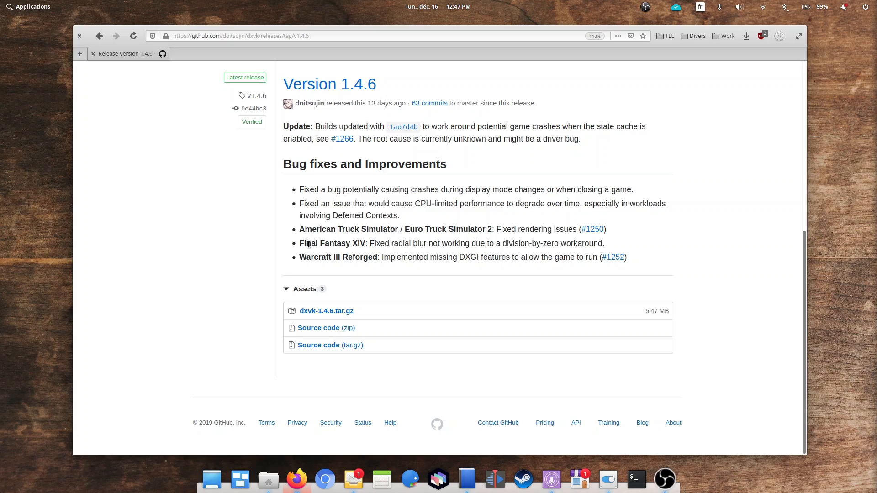
pyautogui.doubleClick(339, 257)
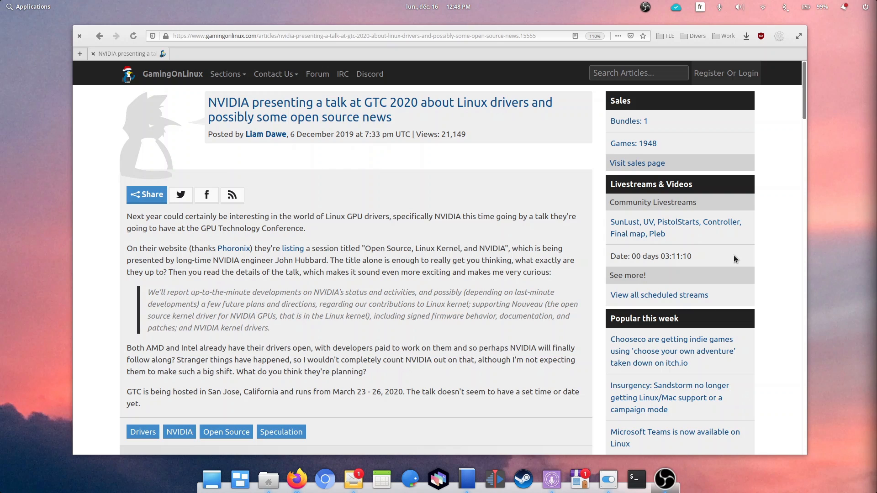
# Scroll the NVIDIA GTC 2020 article to the quoted talk description and highlight 'including'.
pyautogui.scroll(-3)
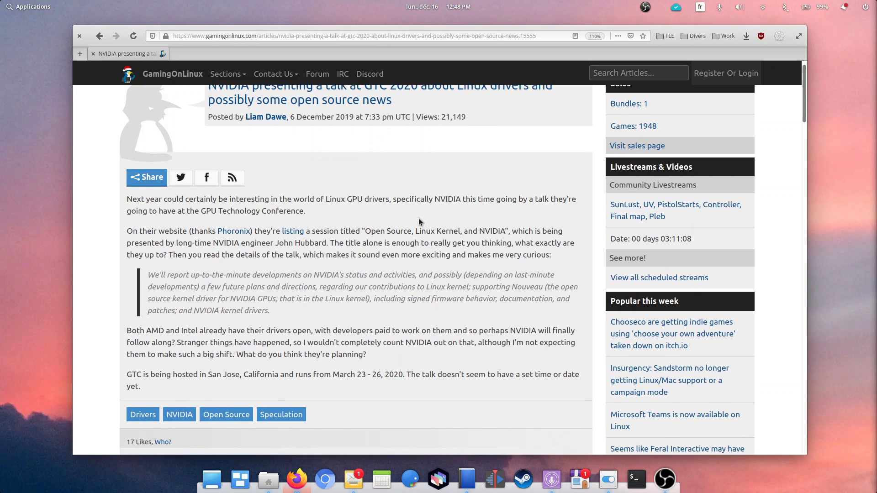
pyautogui.scroll(-3)
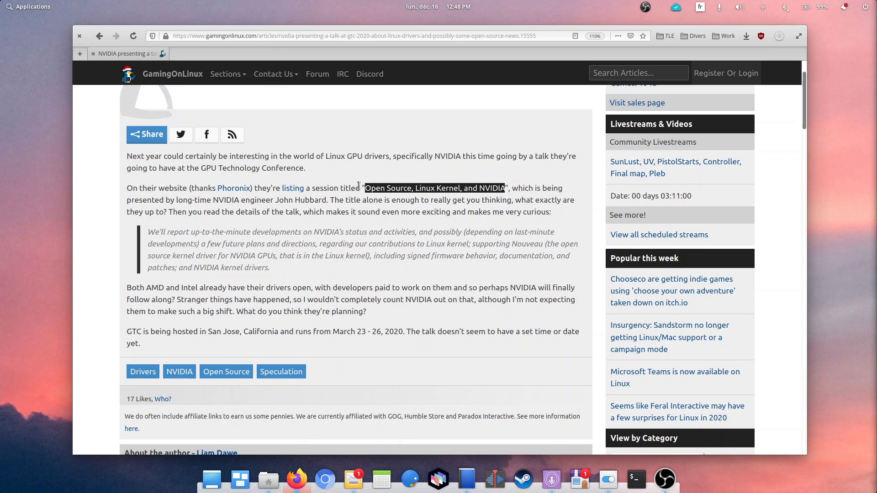
pyautogui.moveTo(292, 187)
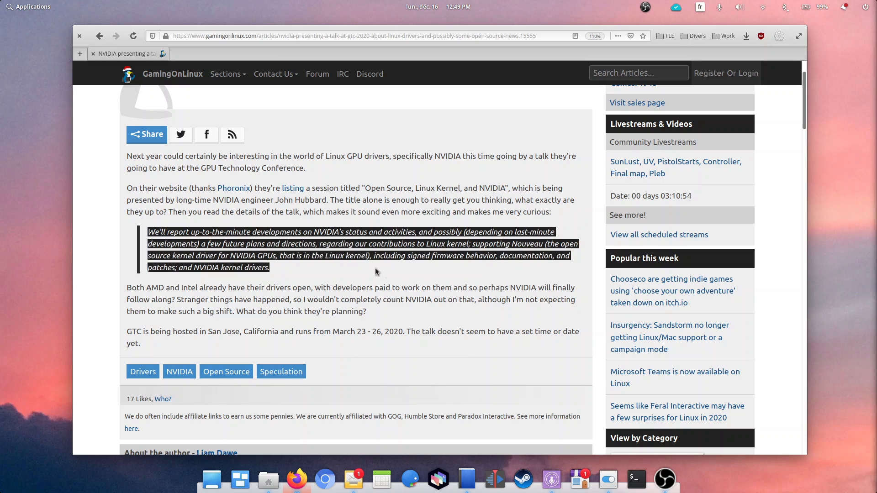
pyautogui.moveTo(337, 244)
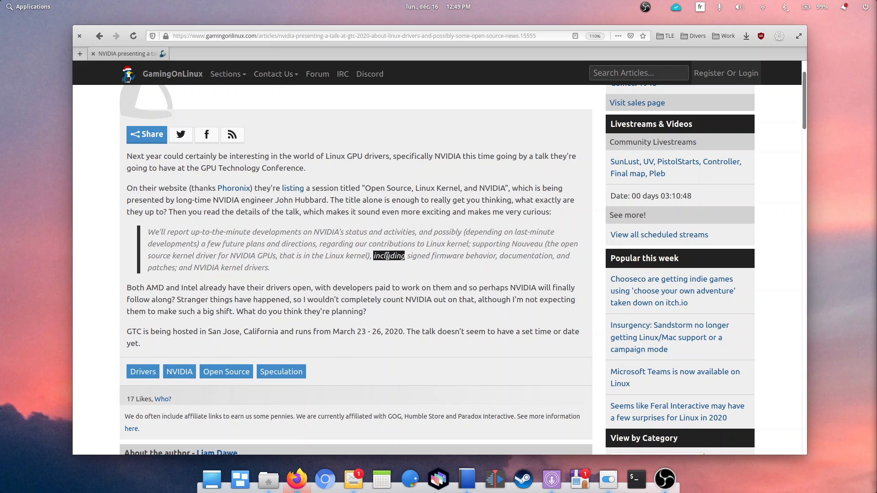
pyautogui.doubleClick(526, 256)
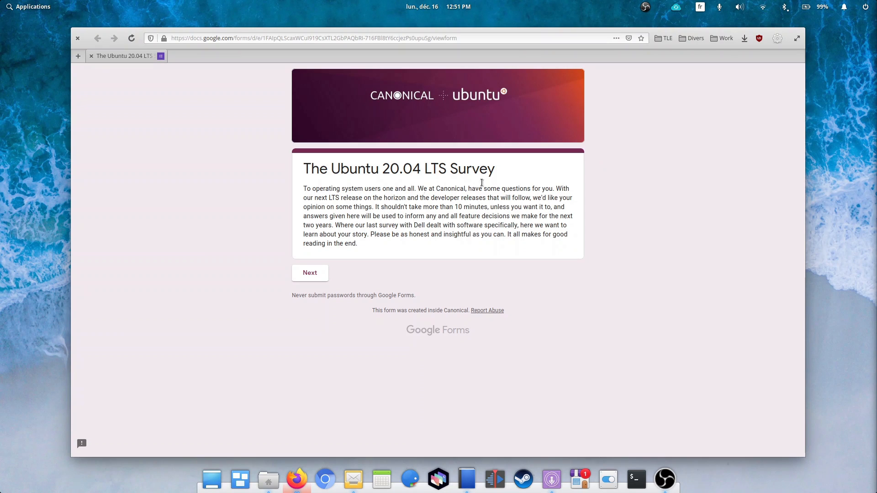
# Advance past the survey intro, answer 'I like Ubuntu' and 'Other Linux', and continue to the next page.
pyautogui.click(310, 274)
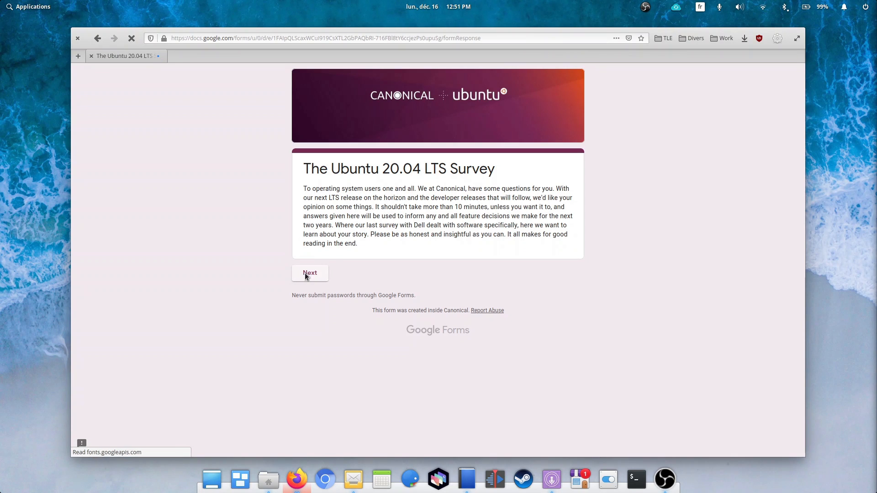
pyautogui.click(310, 273)
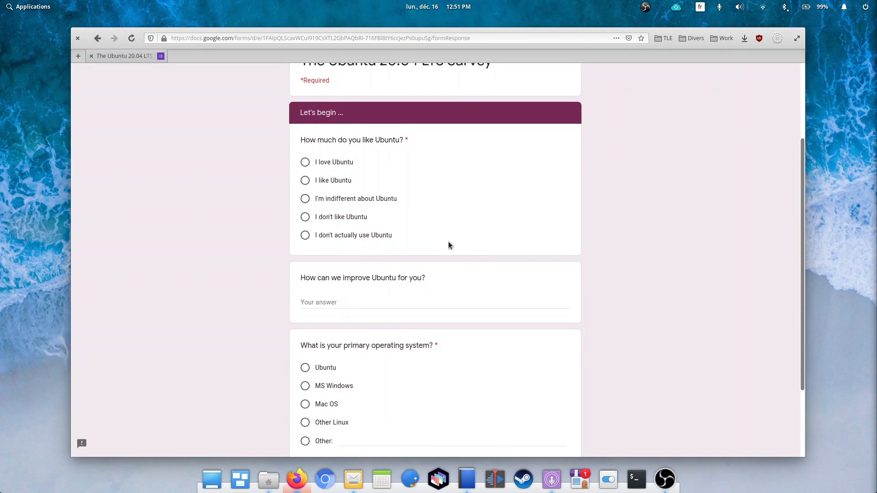
pyautogui.scroll(-3)
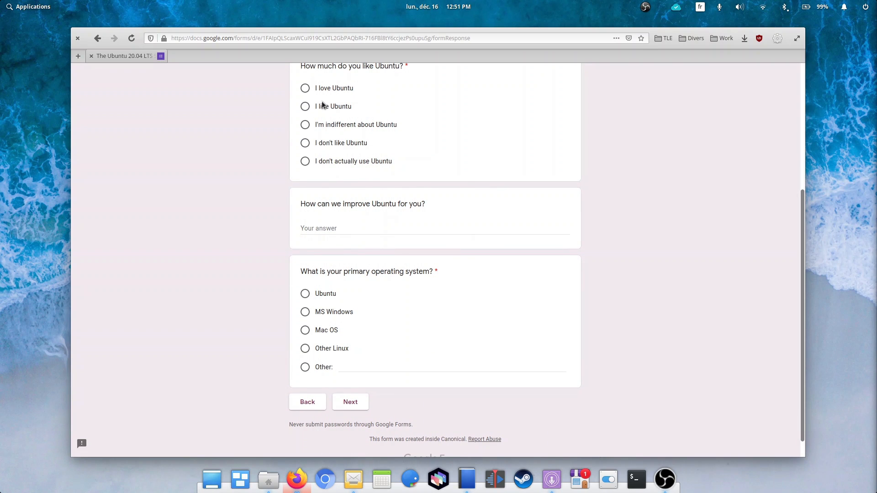
pyautogui.click(305, 106)
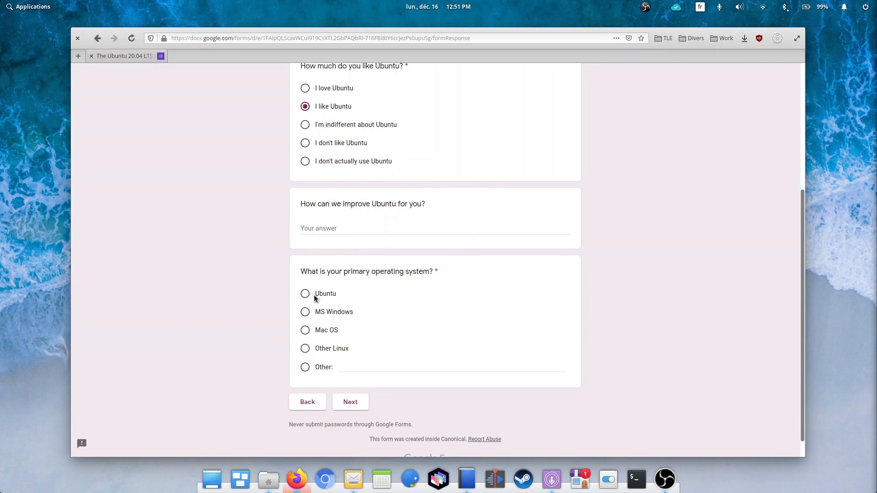
pyautogui.click(305, 348)
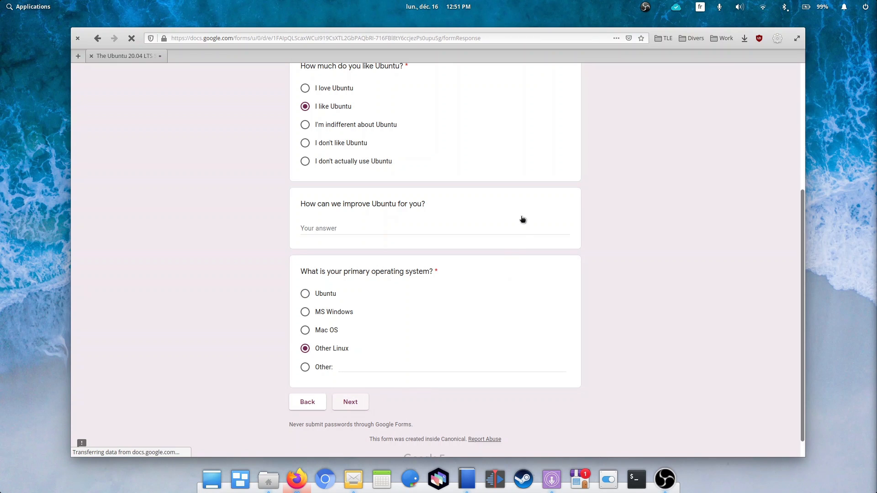
pyautogui.click(350, 402)
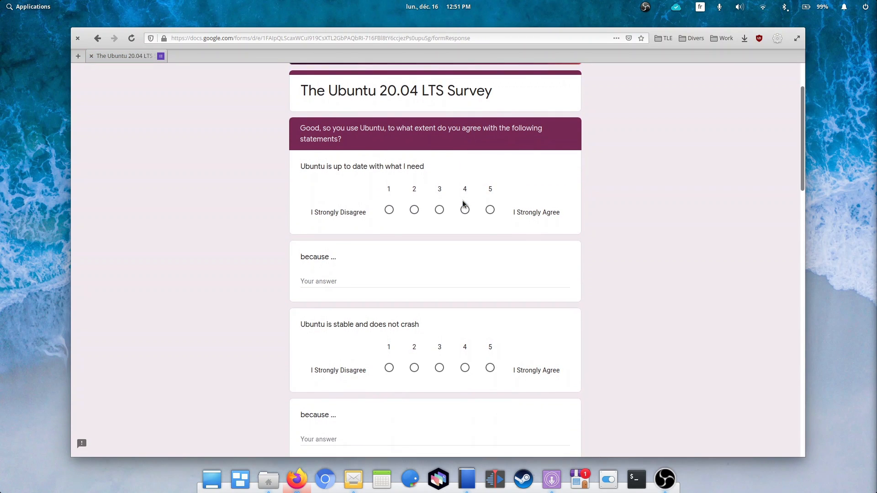
pyautogui.click(439, 210)
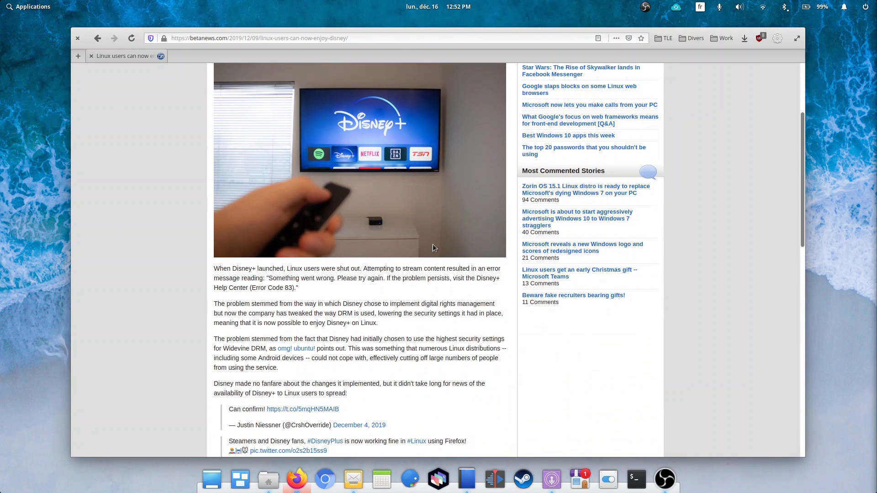
# Scroll the Disney+ on Linux tweet down through its discussion replies.
pyautogui.scroll(3)
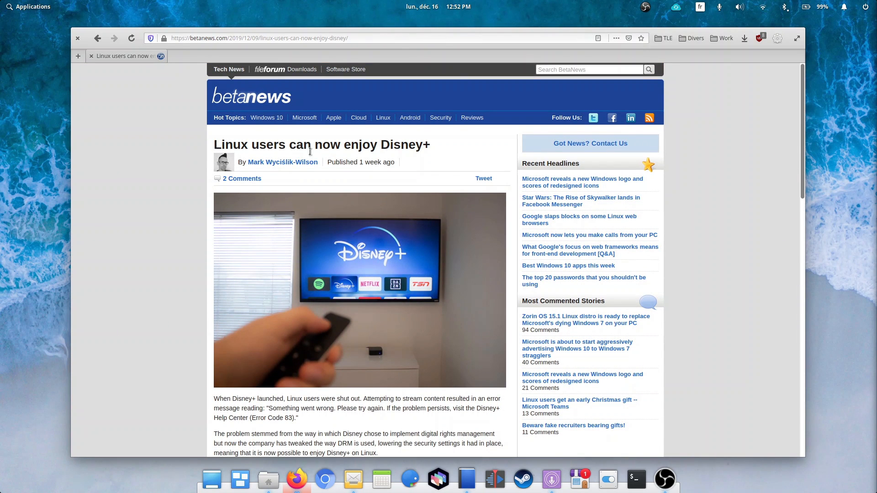
pyautogui.moveTo(441, 148)
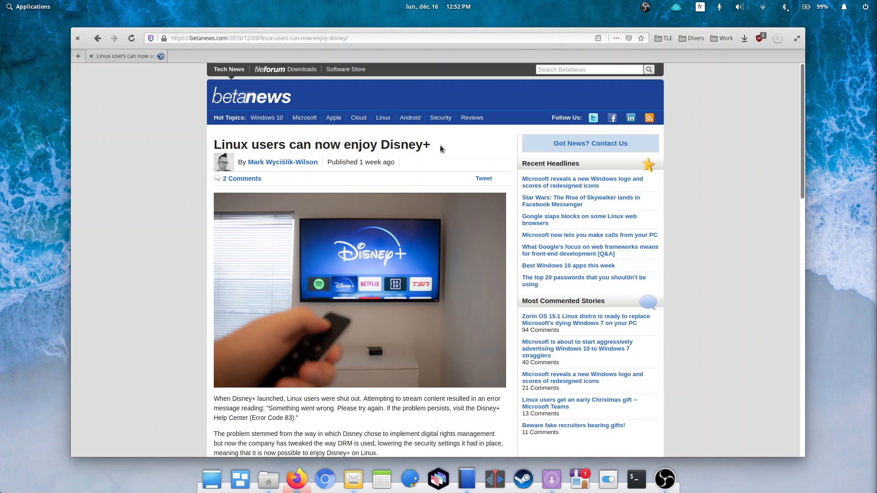
pyautogui.scroll(-3)
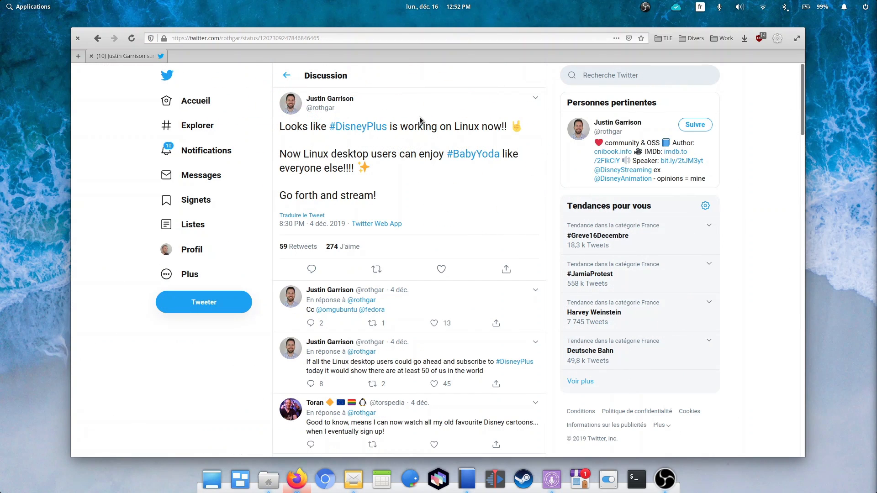
pyautogui.moveTo(457, 182)
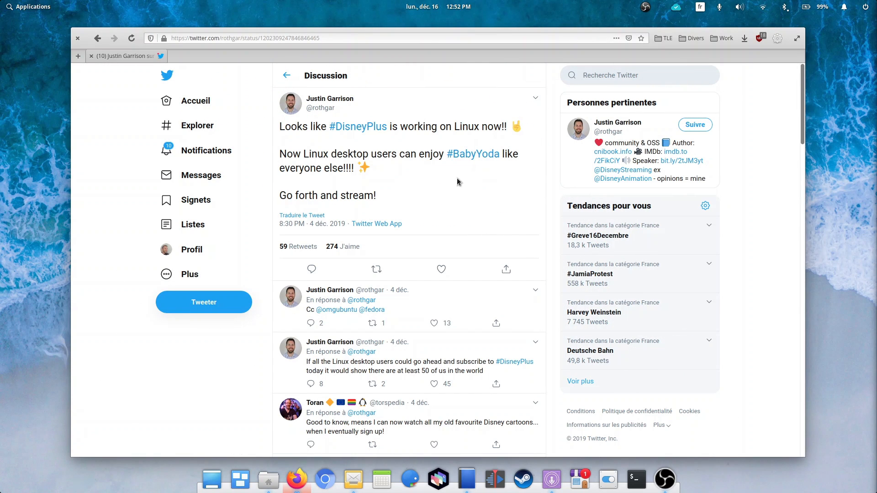
pyautogui.scroll(-3)
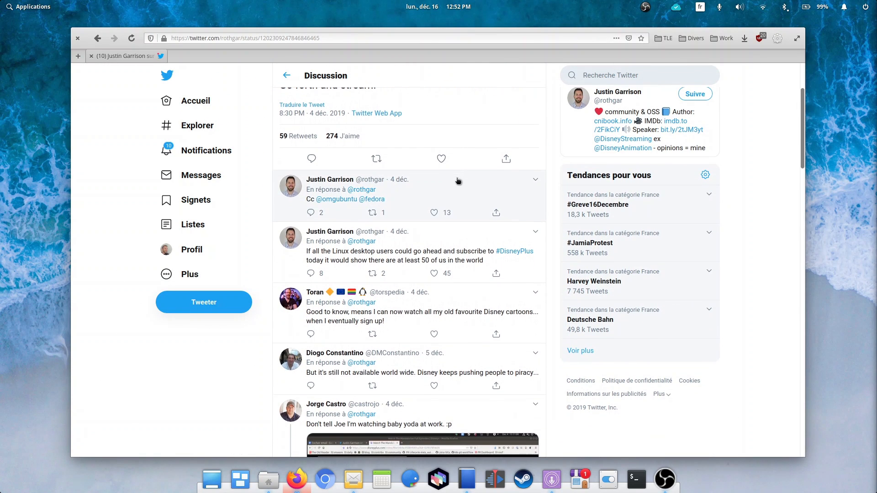
pyautogui.scroll(-3)
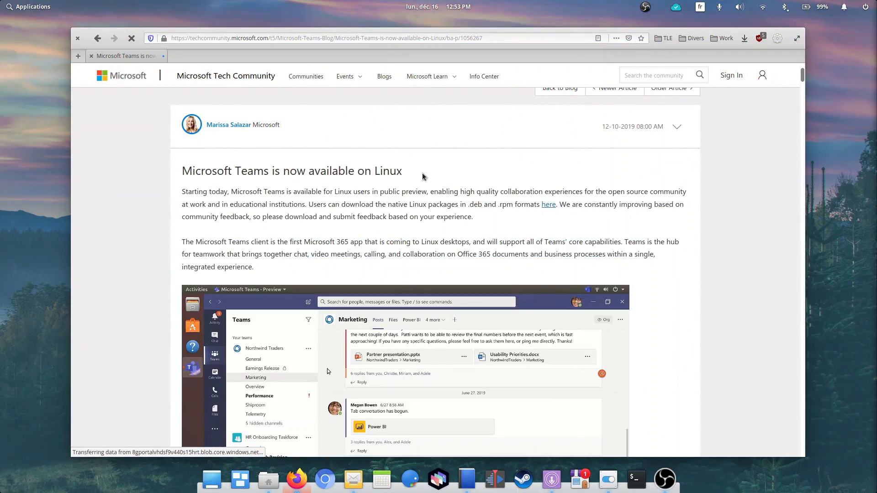
# Highlight the 'Microsoft Teams is now available on Linux' title and scroll to the download paragraph.
pyautogui.tripleClick(291, 171)
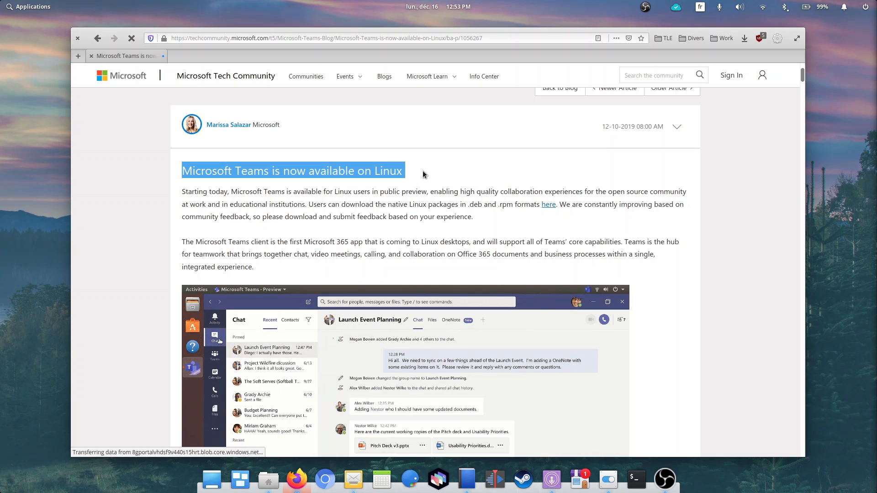
pyautogui.scroll(-3)
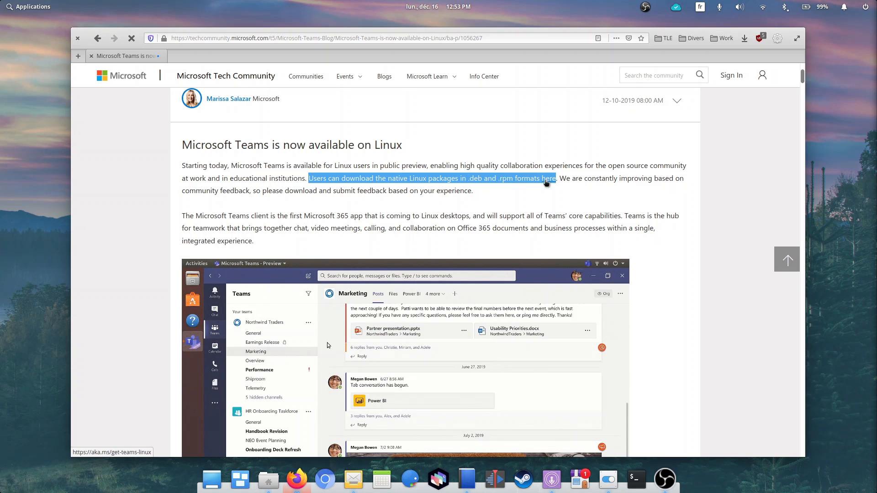
pyautogui.scroll(-3)
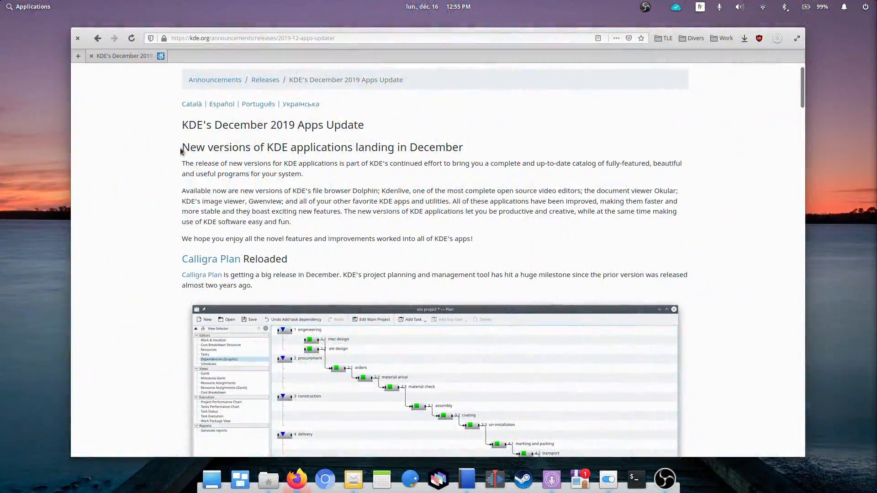
pyautogui.moveTo(490, 148)
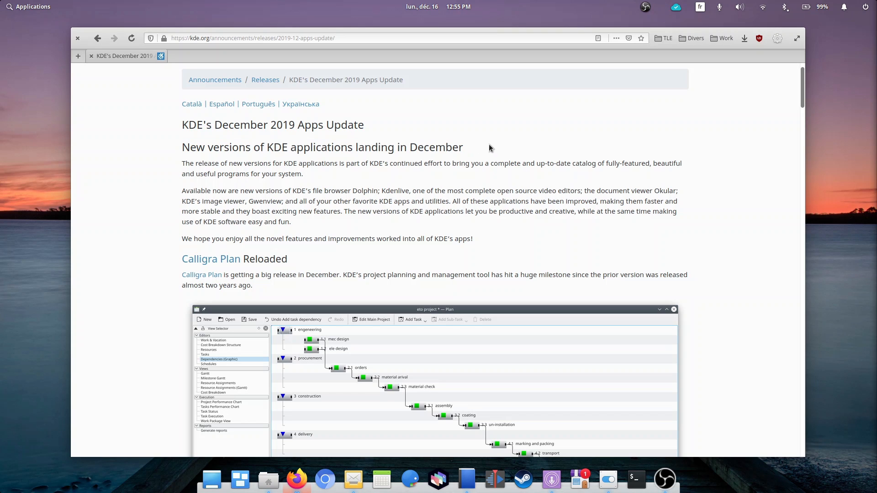
# Scroll through Calligra Plan, Kdenlive and KDE Connect to Elisa, highlighting its High DPI sentence.
pyautogui.scroll(-3)
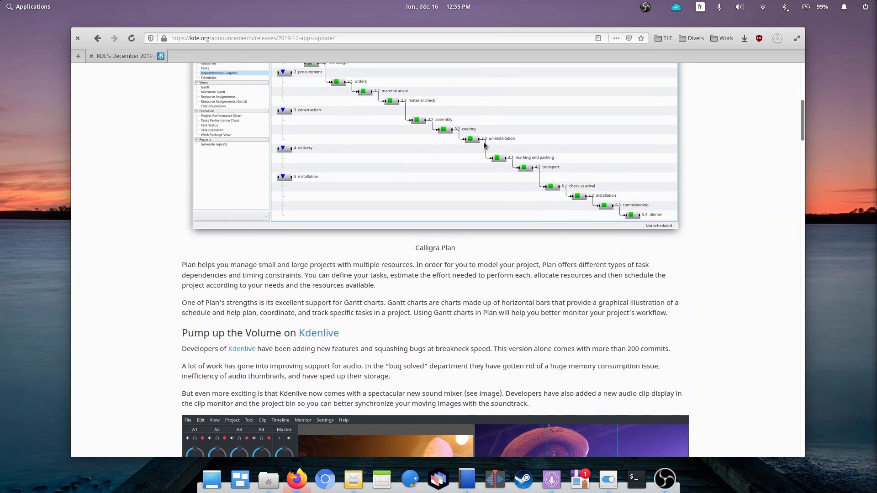
pyautogui.scroll(-3)
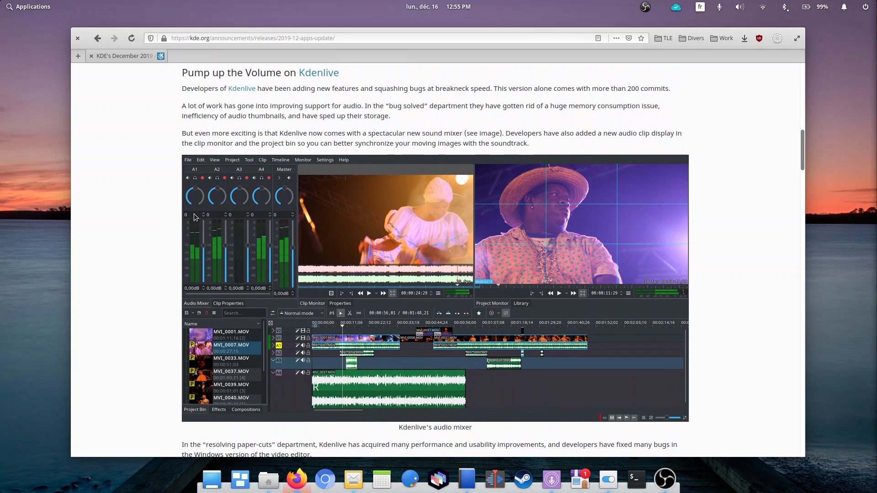
pyautogui.moveTo(283, 202)
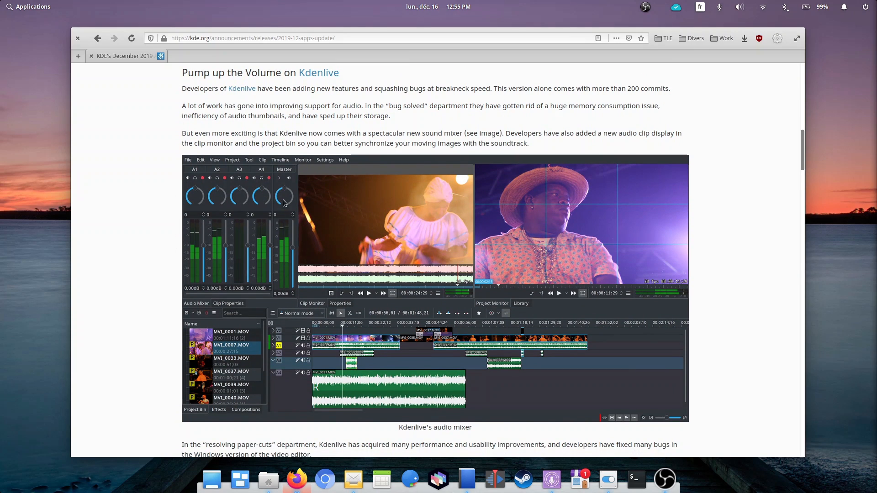
pyautogui.moveTo(260, 203)
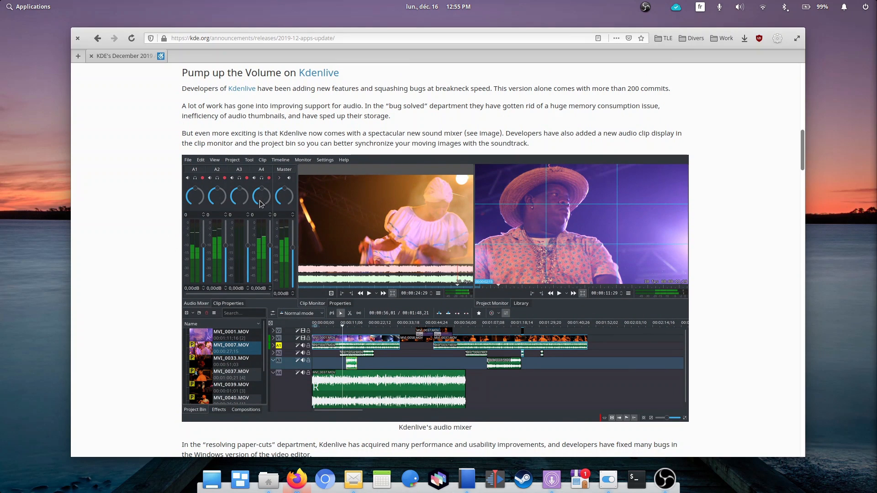
pyautogui.moveTo(406, 386)
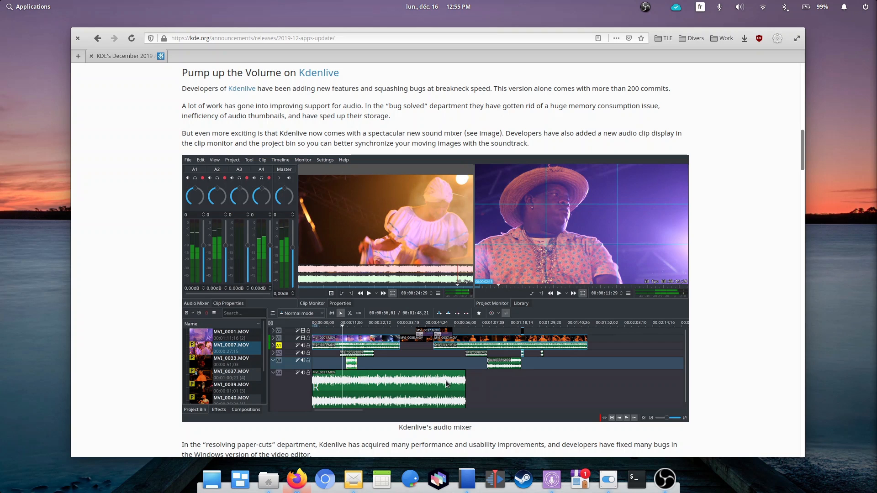
pyautogui.scroll(-3)
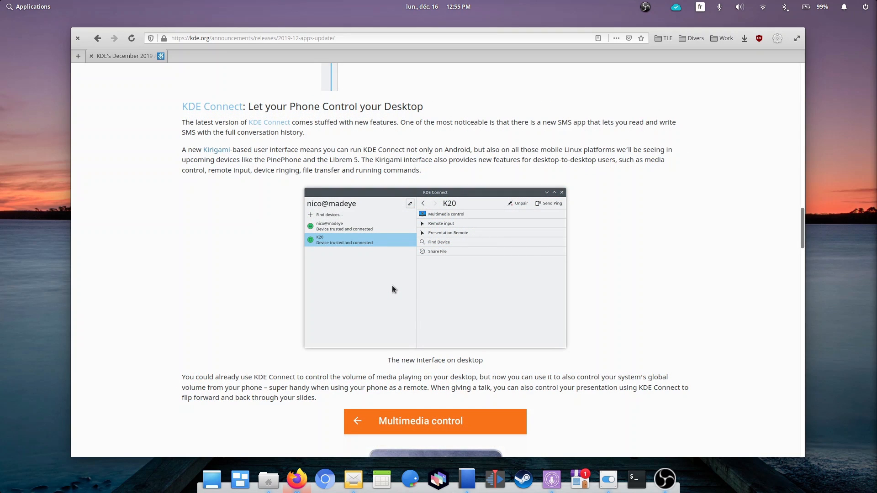
pyautogui.scroll(-3)
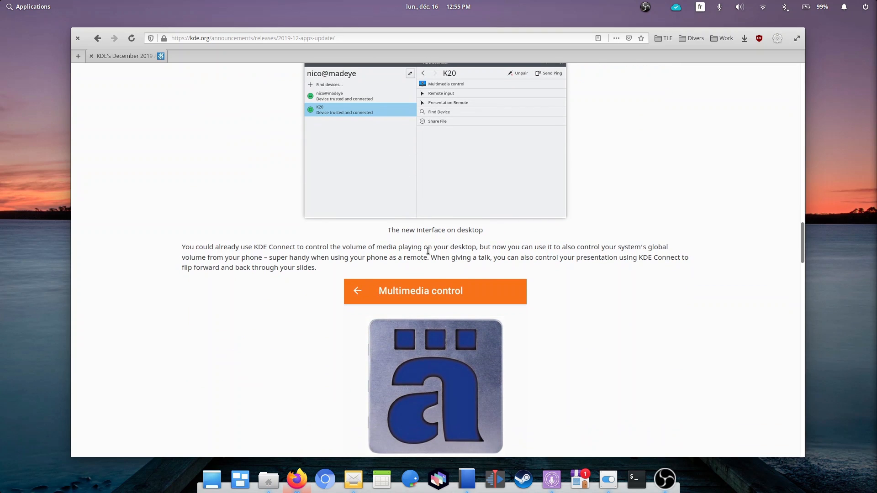
pyautogui.scroll(-3)
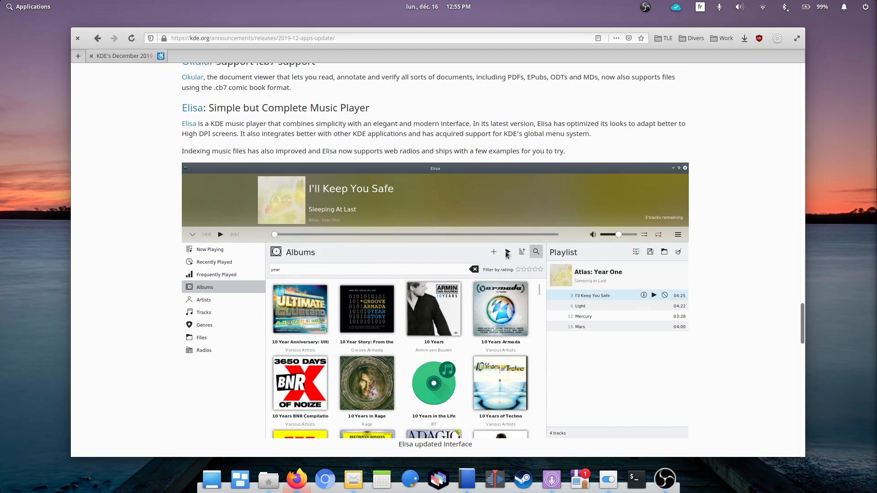
pyautogui.doubleClick(558, 123)
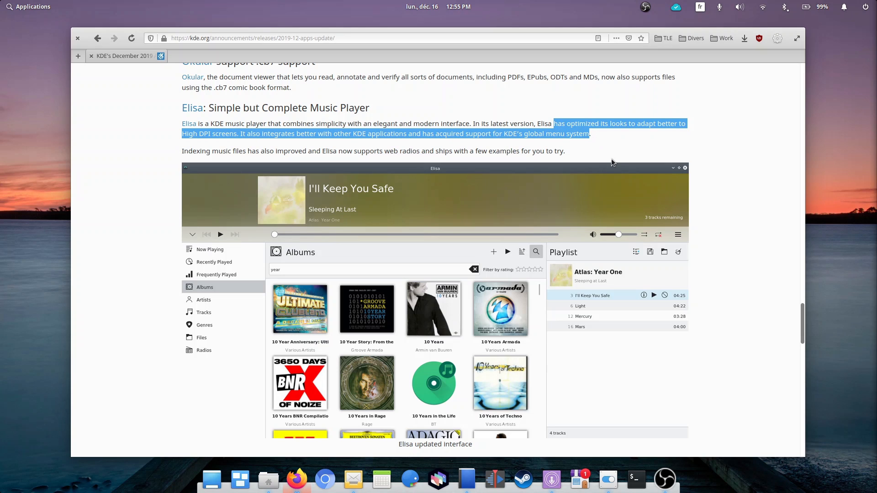
pyautogui.moveTo(608, 163)
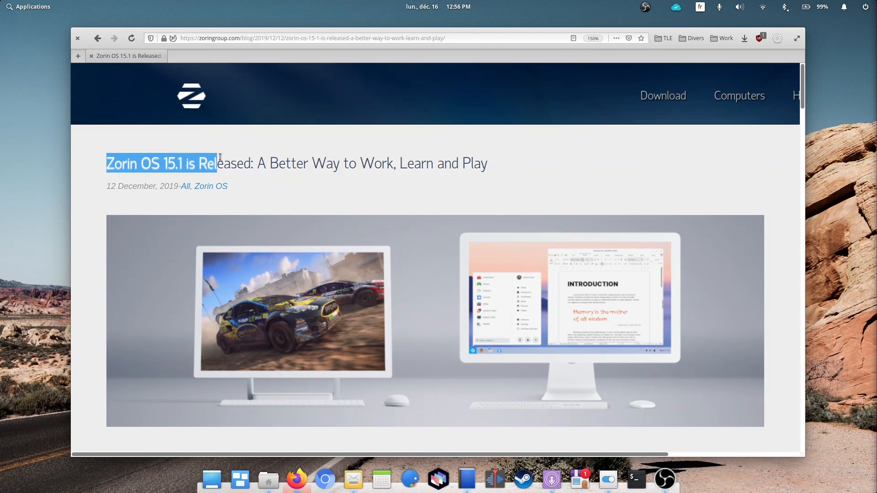
# Scroll the Zorin OS 15.1 post down to its How to get Zorin OS 15.1 section.
pyautogui.scroll(-3)
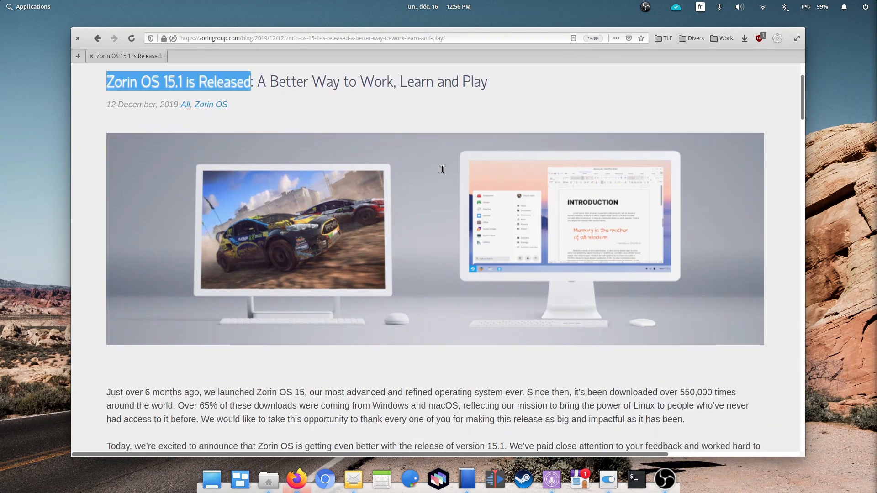
pyautogui.scroll(-3)
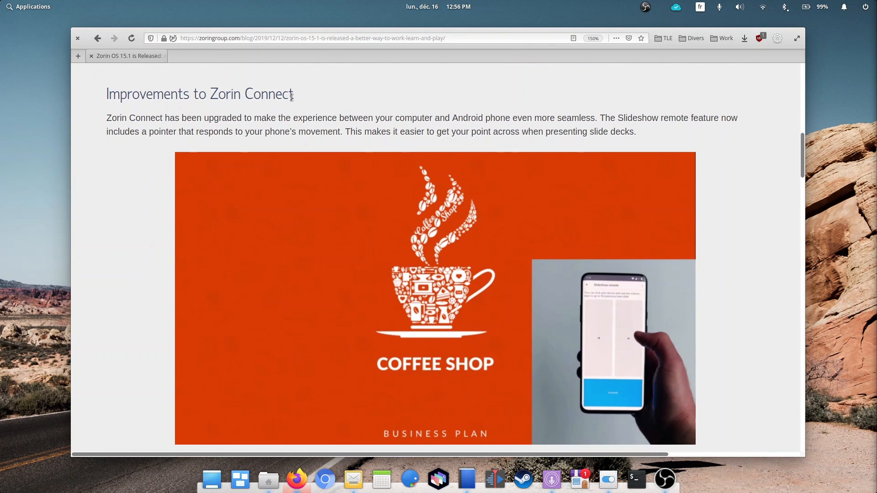
pyautogui.scroll(-3)
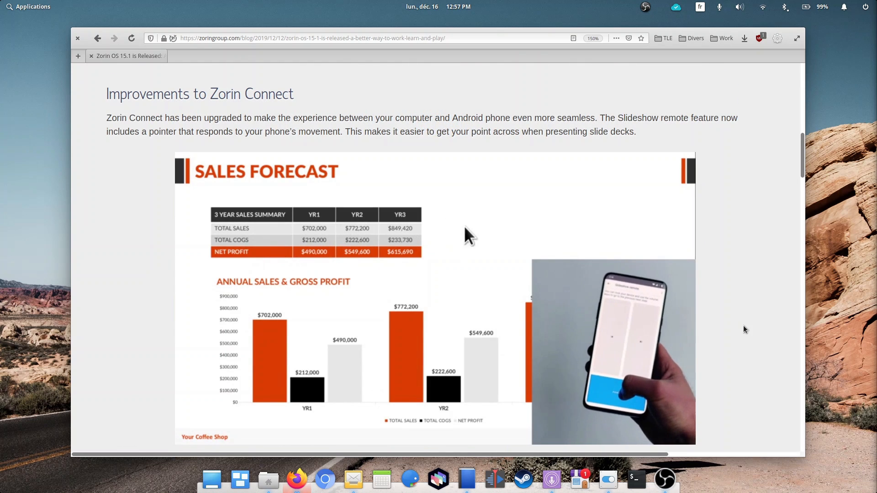
pyautogui.moveTo(440, 224)
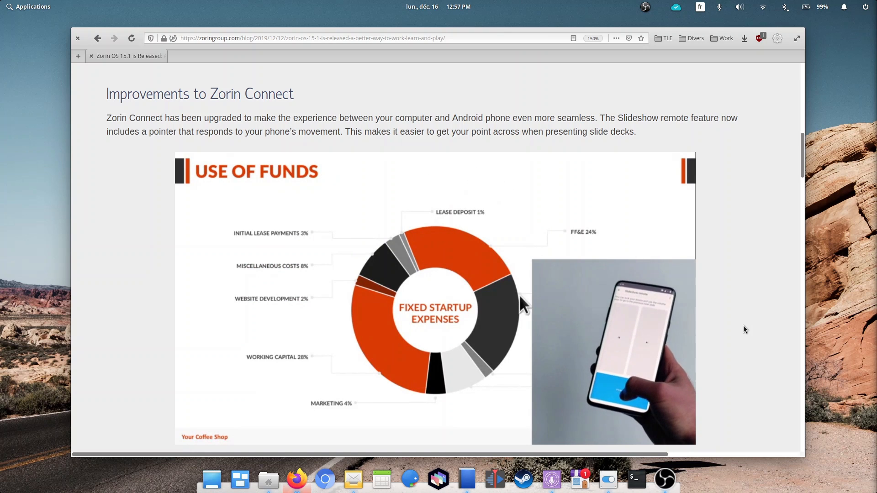
pyautogui.scroll(-3)
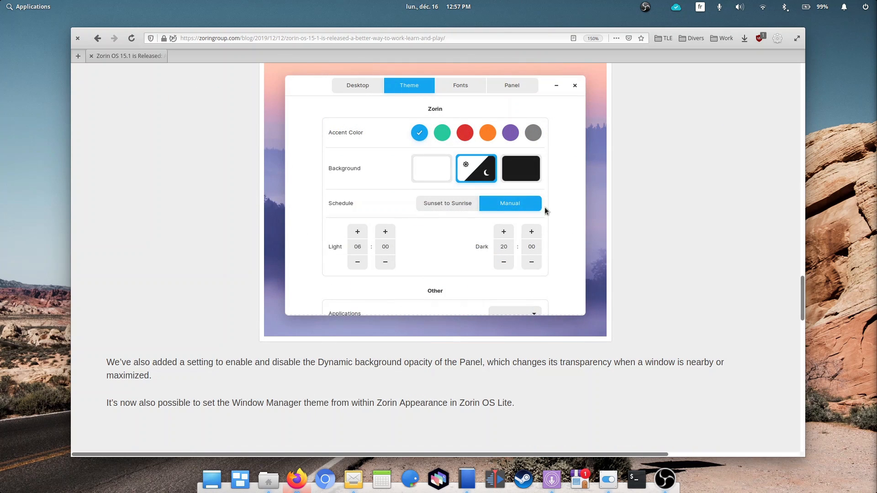
pyautogui.moveTo(534, 248)
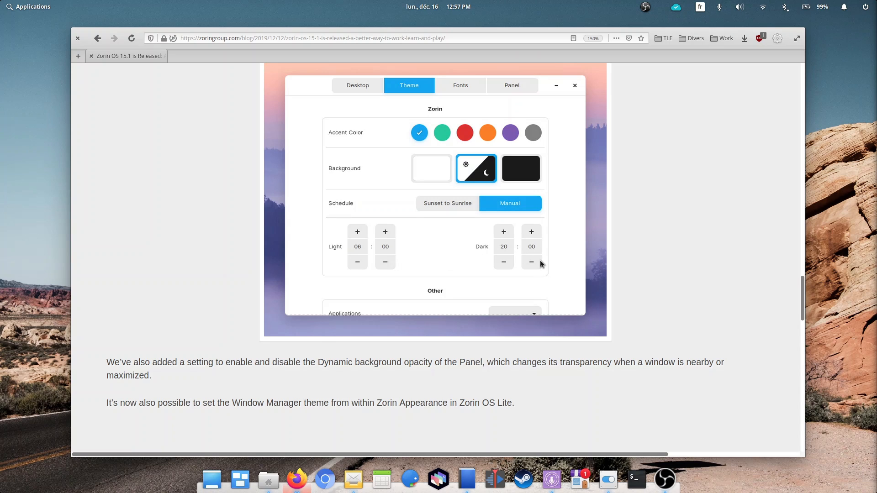
pyautogui.moveTo(515, 255)
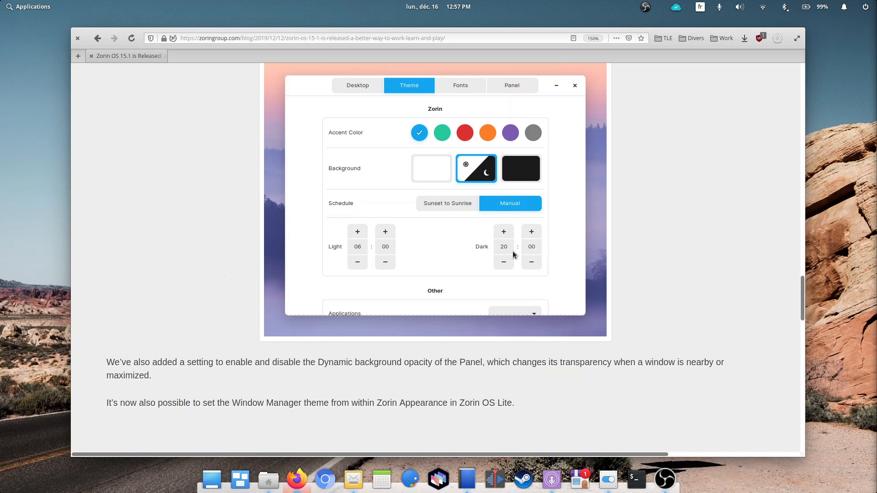
pyautogui.scroll(-3)
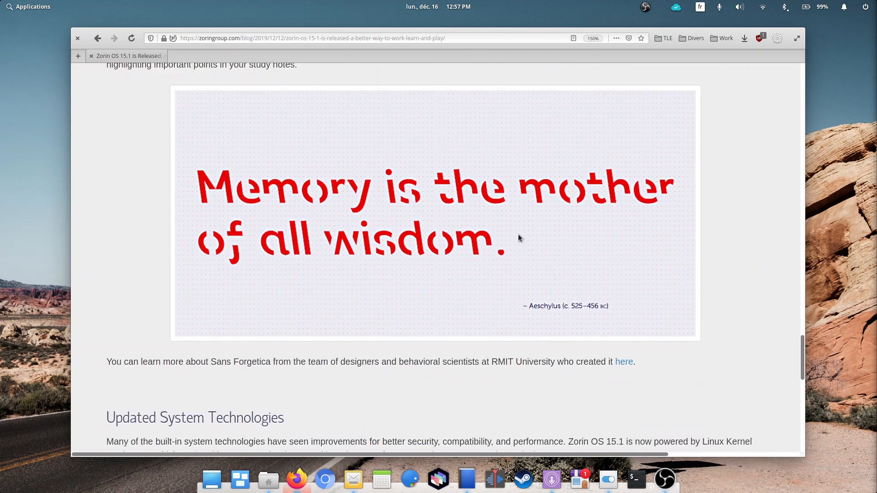
pyautogui.scroll(-3)
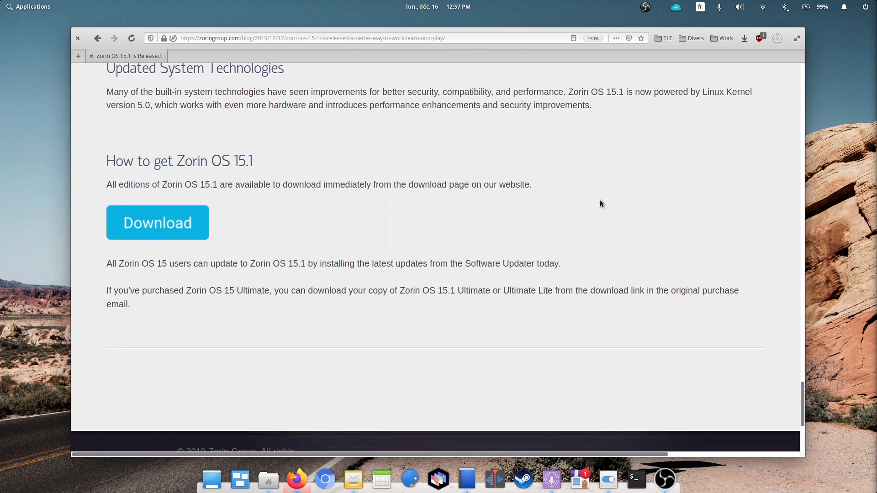
pyautogui.moveTo(660, 328)
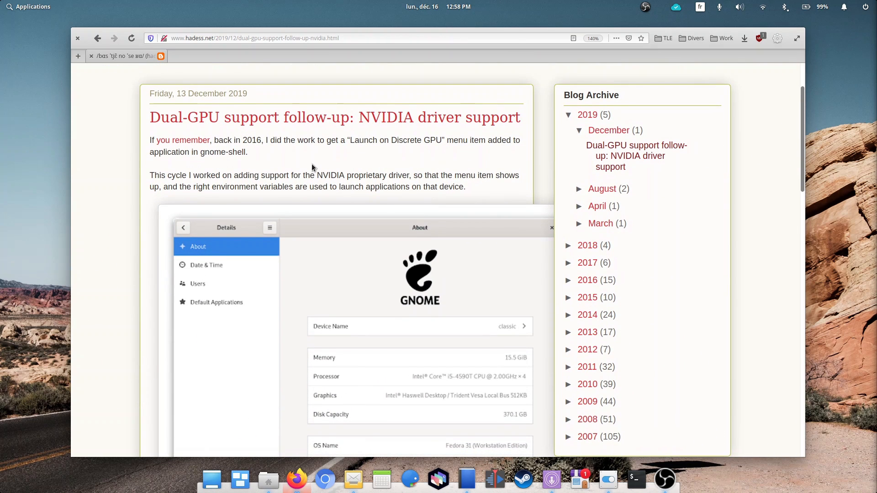
# Highlight the NVIDIA proprietary driver passage and read on toward the Closing section.
pyautogui.moveTo(234, 176); pyautogui.dragTo(315, 175)
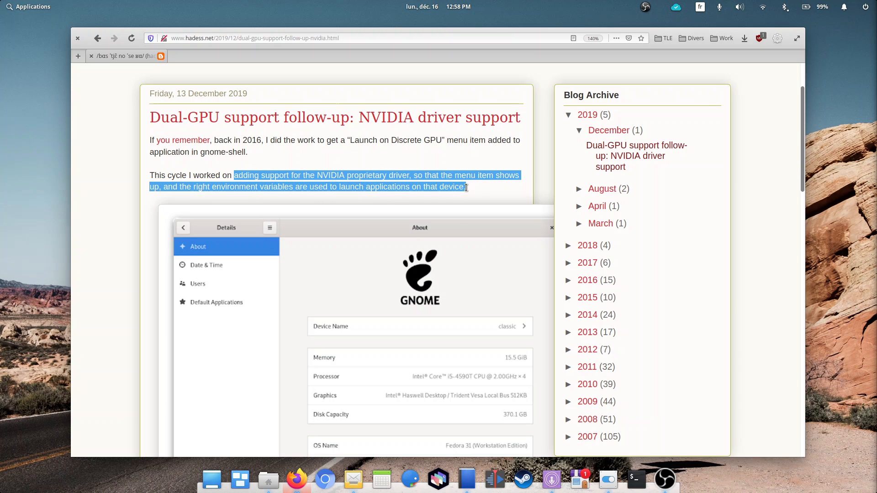
pyautogui.scroll(-3)
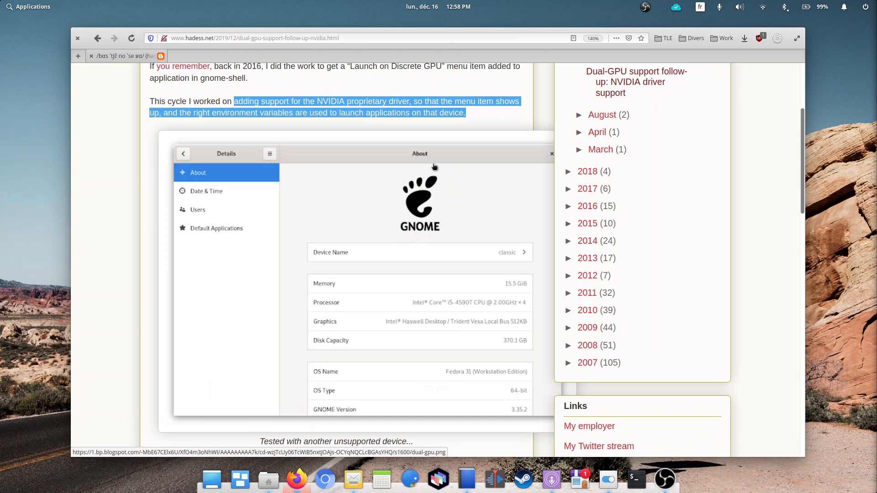
pyautogui.scroll(-3)
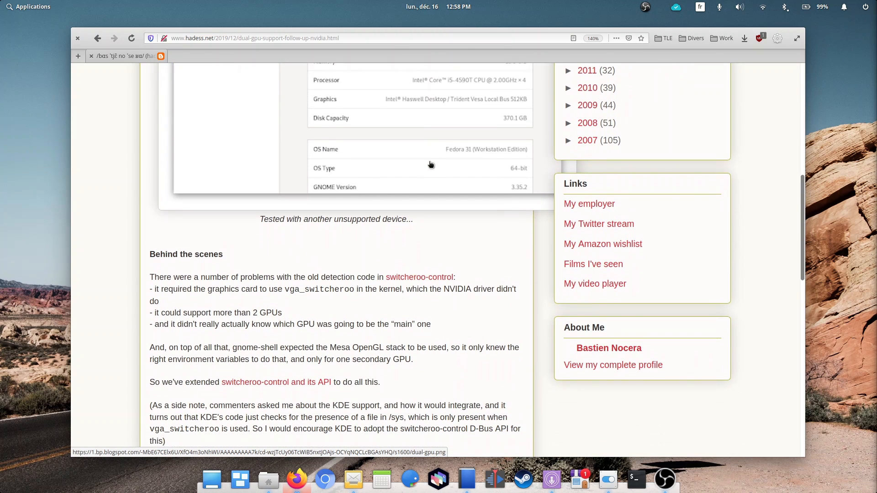
pyautogui.scroll(-3)
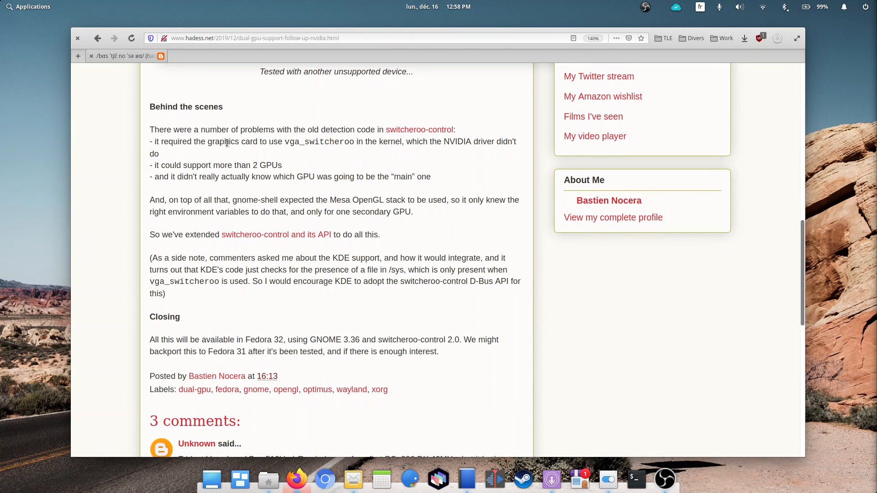
pyautogui.moveTo(310, 203)
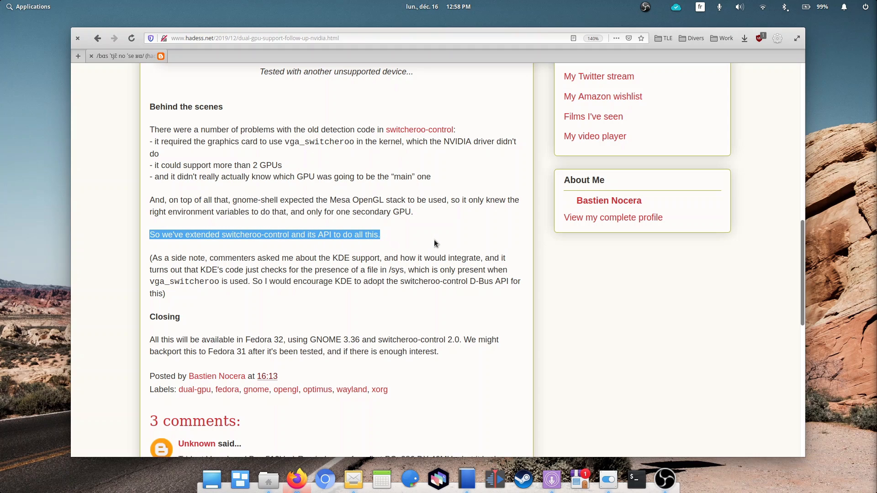
# Clear the highlight and settle on the Closing section above the comments.
pyautogui.click(149, 345)
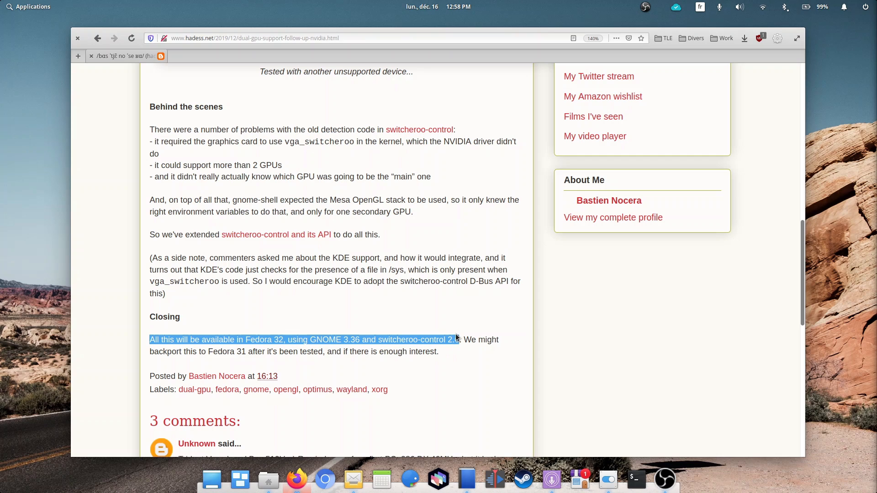
pyautogui.moveTo(458, 289)
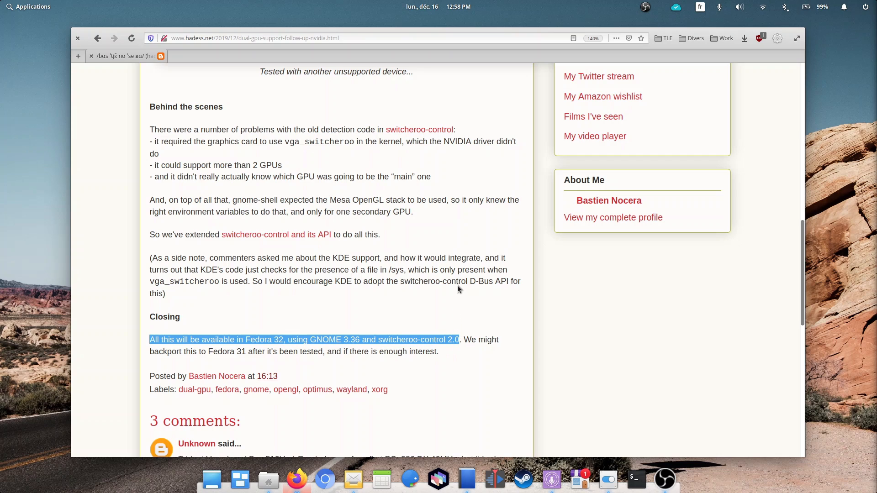
pyautogui.moveTo(438, 296)
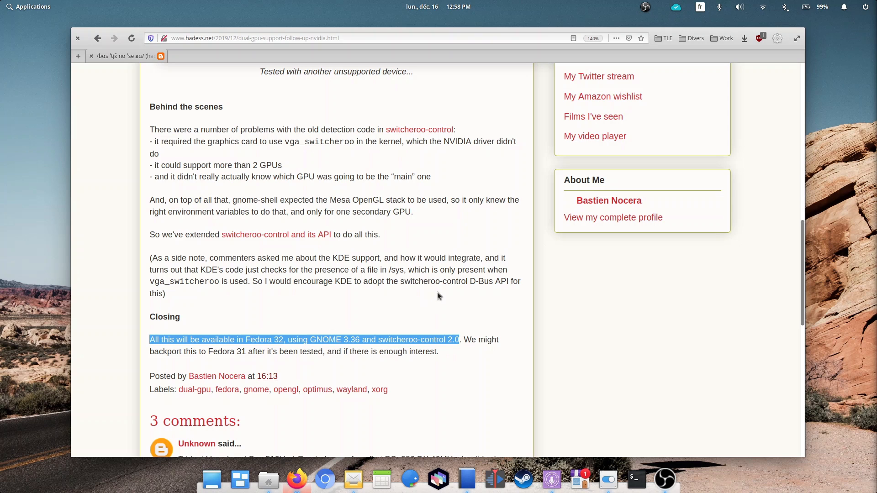
pyautogui.scroll(-3)
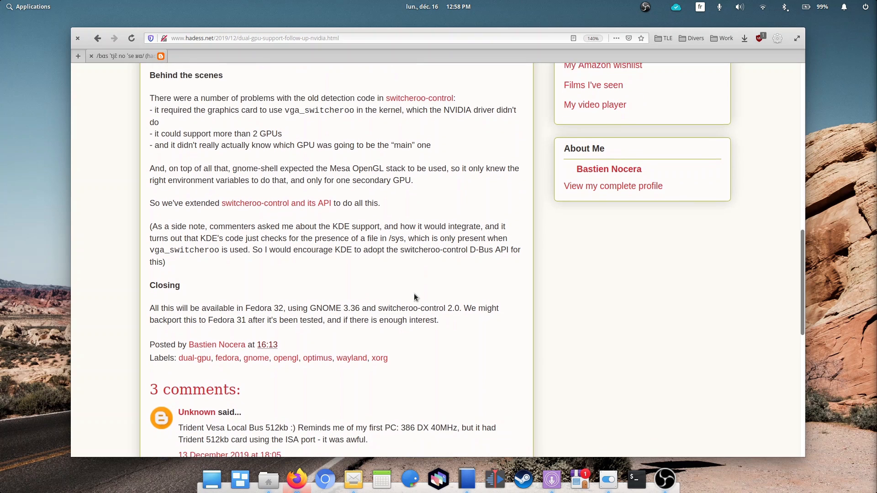
pyautogui.scroll(3)
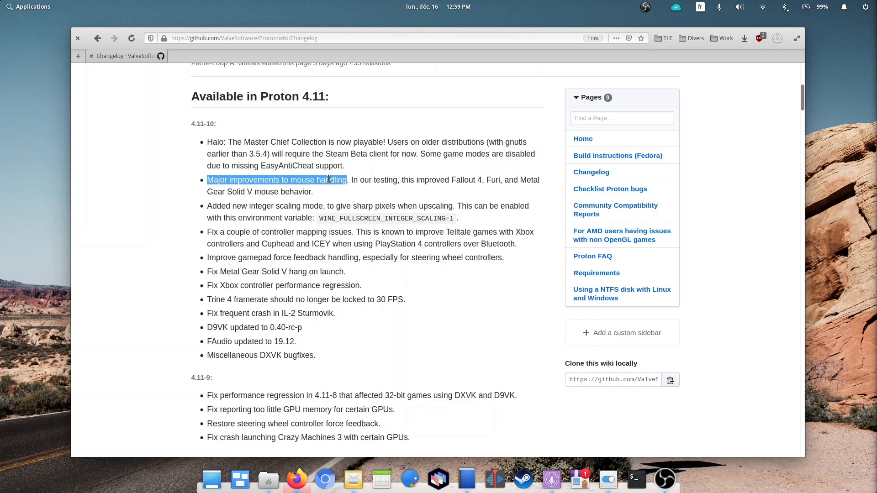
# Read the Proton 4.11-10 notes on mouse handling and integer scaling, clearing their highlights.
pyautogui.click(211, 231)
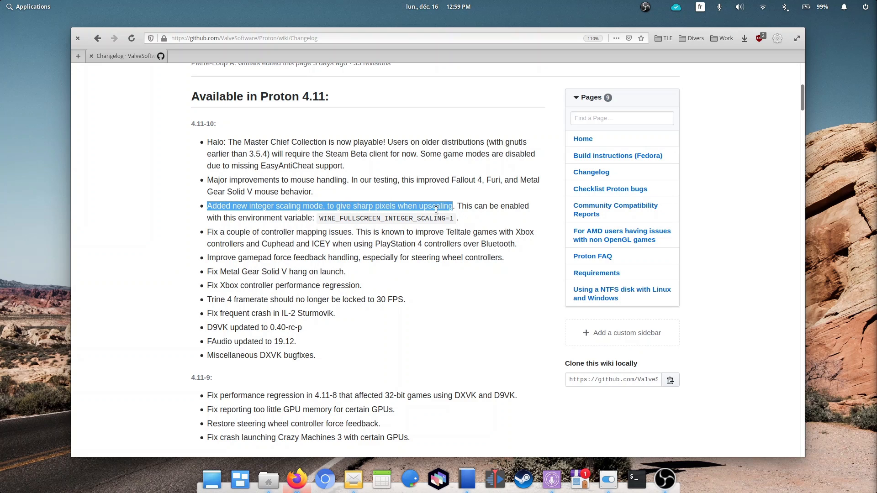
pyautogui.click(203, 332)
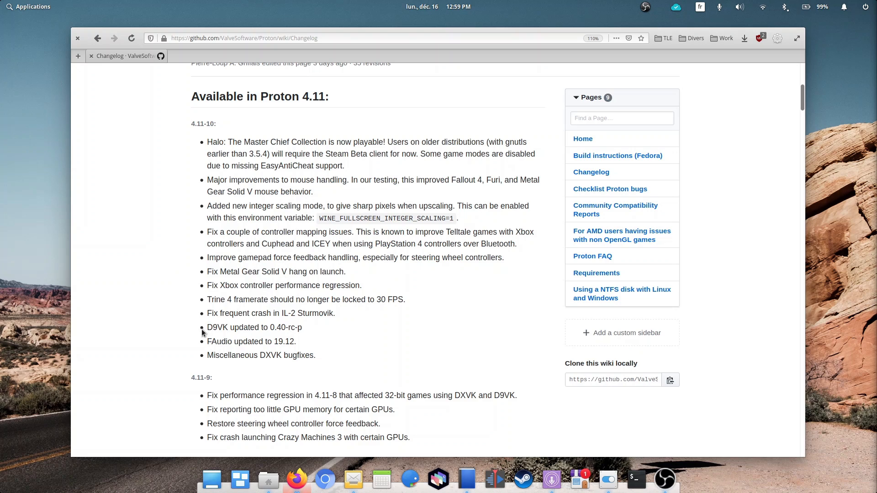
pyautogui.doubleClick(220, 340)
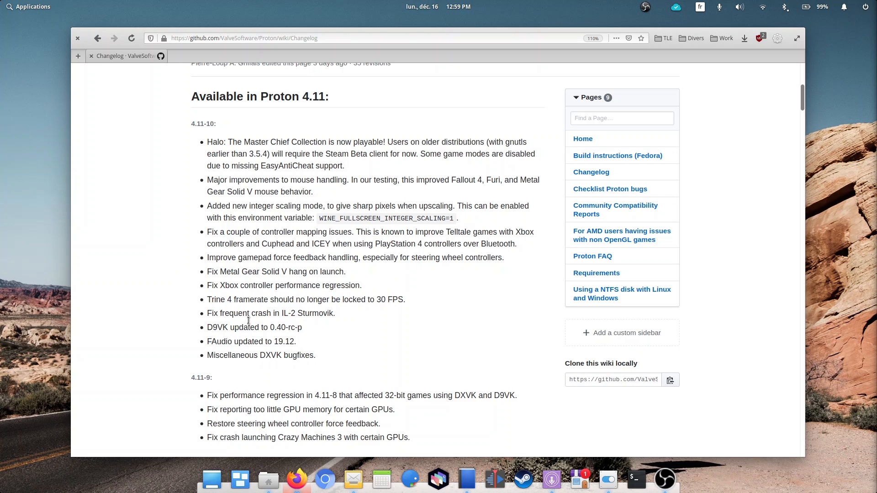
pyautogui.moveTo(311, 313)
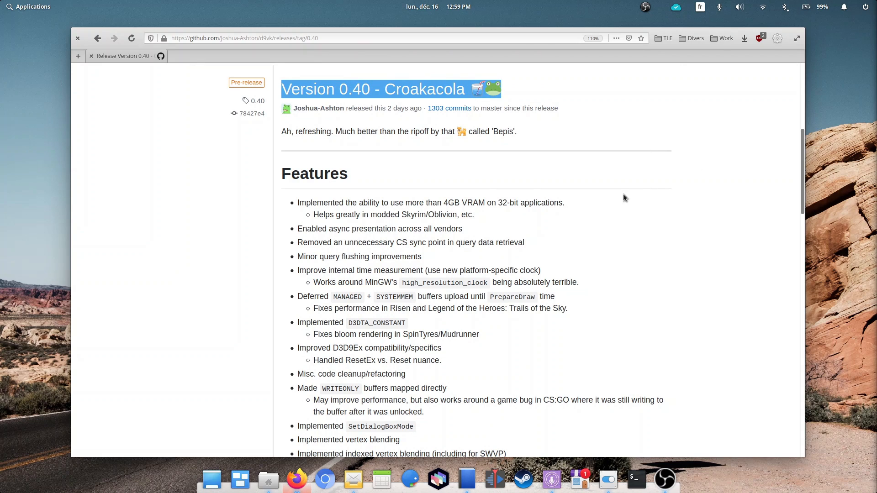
pyautogui.moveTo(540, 213)
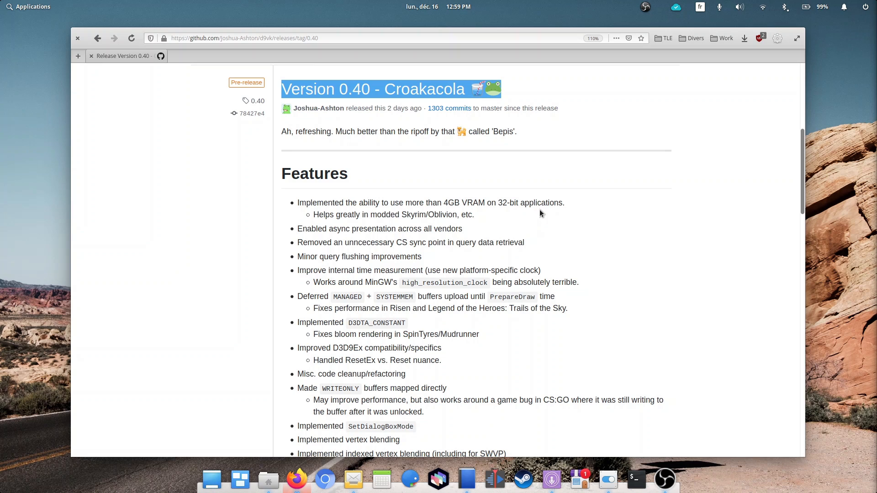
# Read the DXVK 0.40 Features list, clearing the highlight on the 4GB VRAM item.
pyautogui.scroll(-3)
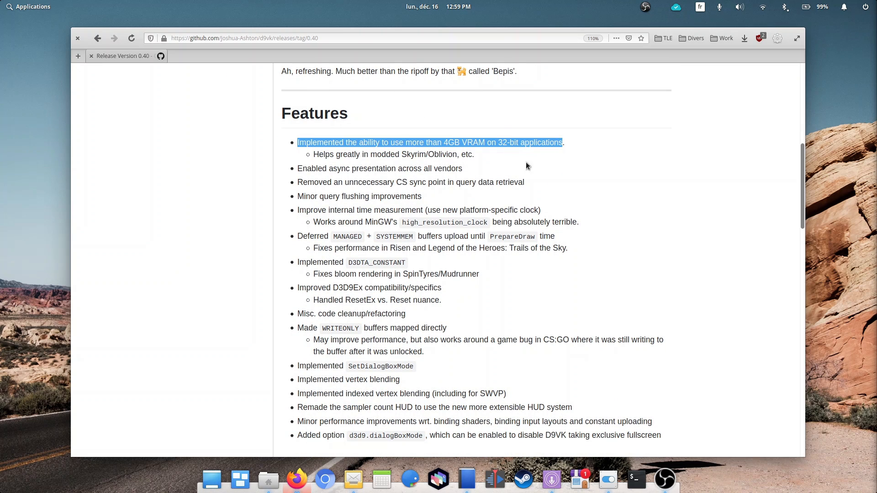
pyautogui.moveTo(464, 146)
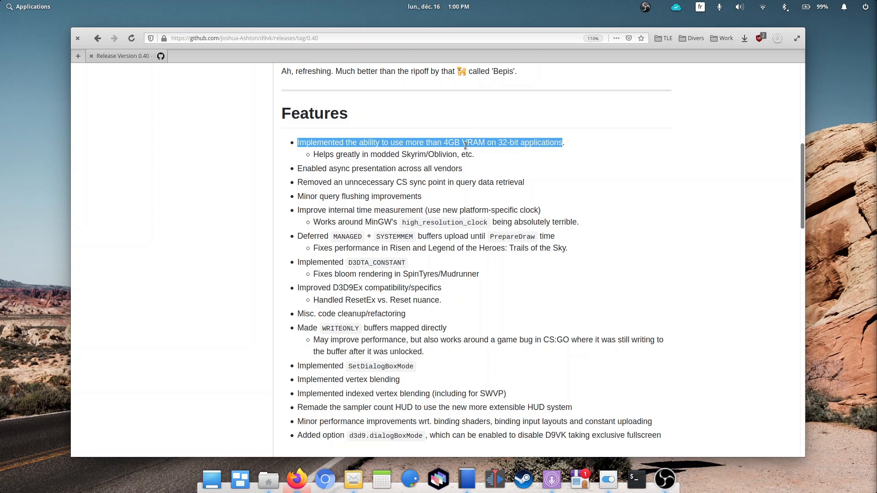
pyautogui.click(503, 172)
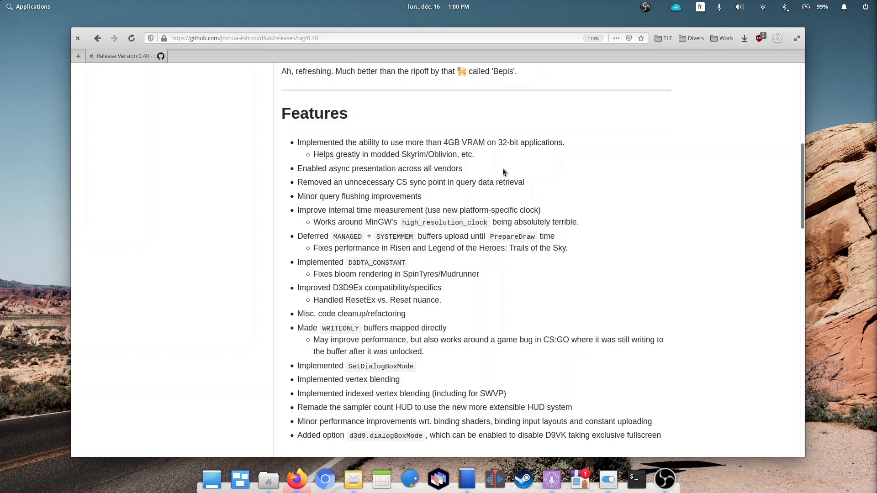
pyautogui.moveTo(338, 200)
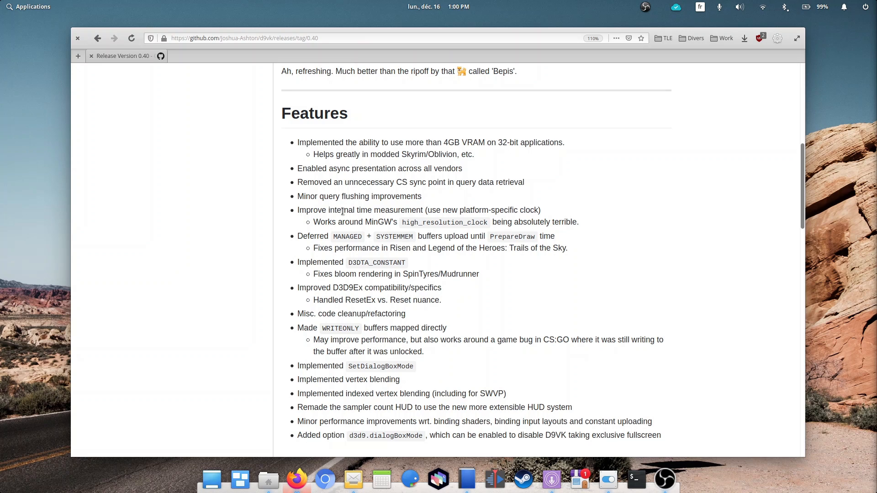
pyautogui.scroll(-3)
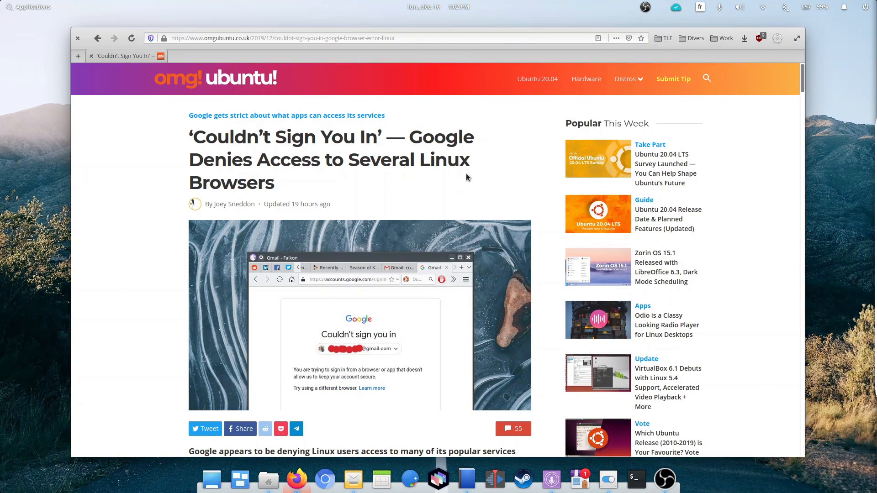
pyautogui.moveTo(185, 141)
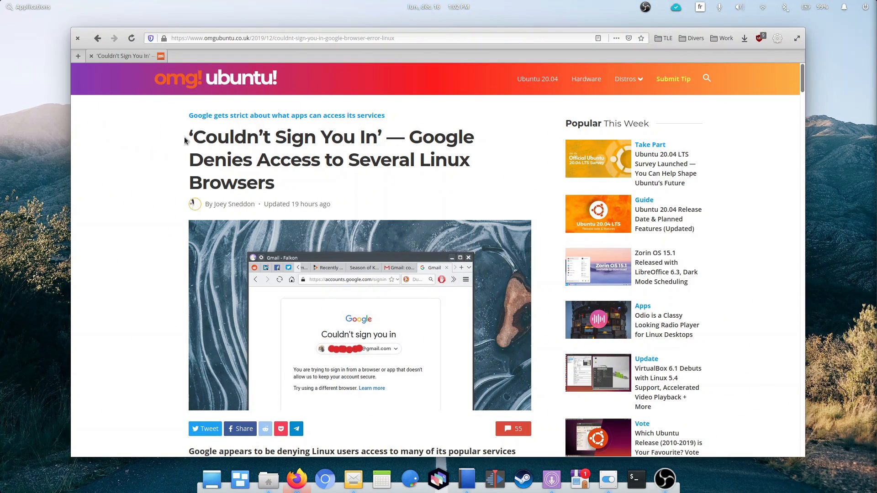
pyautogui.moveTo(449, 181)
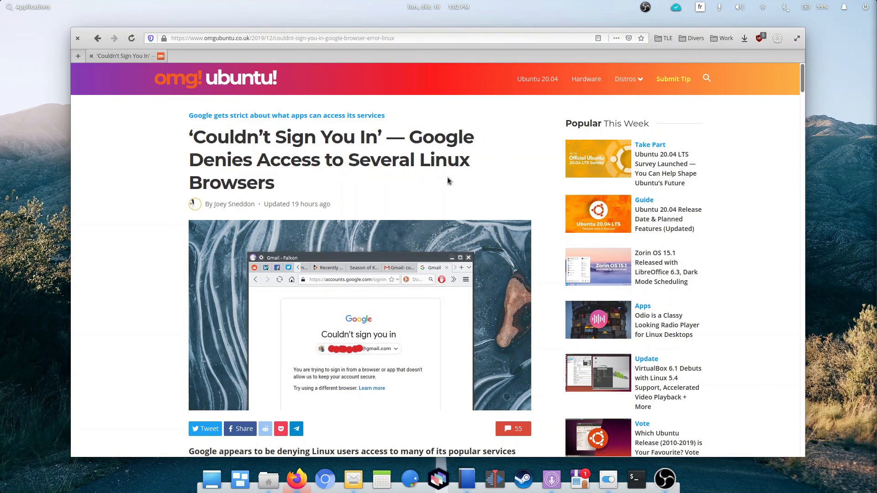
# Read past the introduction of the 'Couldn't Sign You In' article and select a word in it.
pyautogui.scroll(-3)
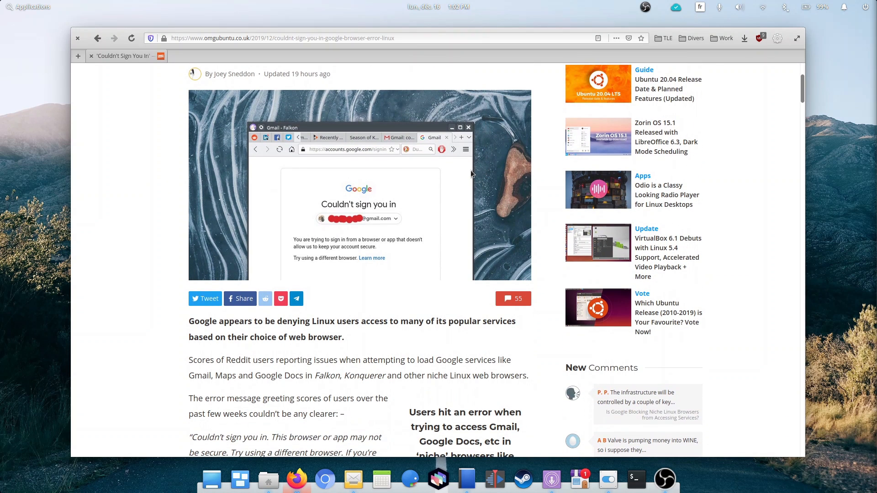
pyautogui.scroll(-3)
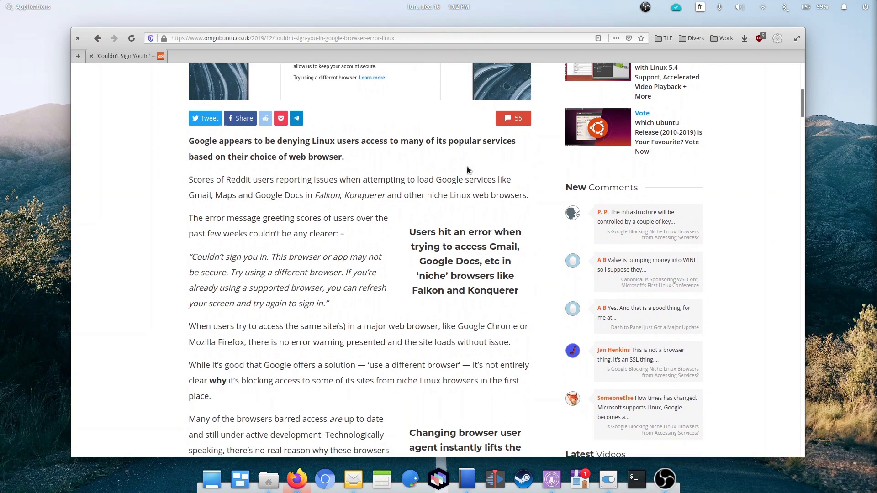
pyautogui.scroll(-3)
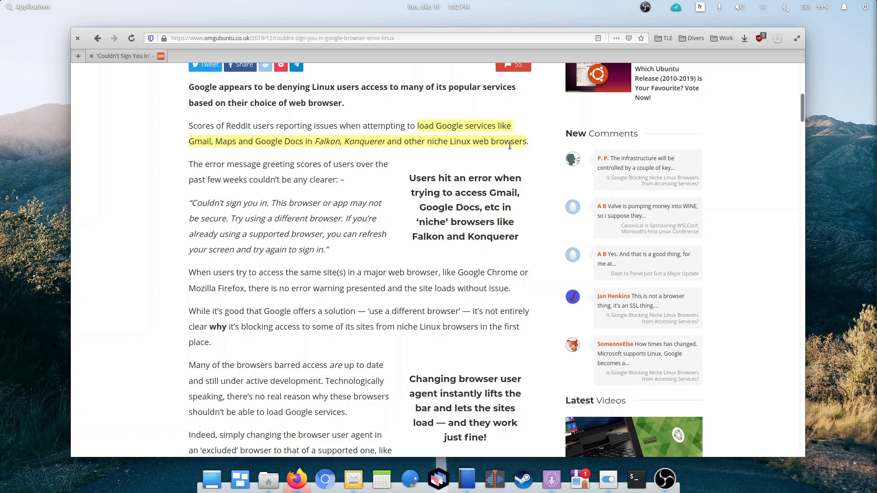
pyautogui.doubleClick(224, 203)
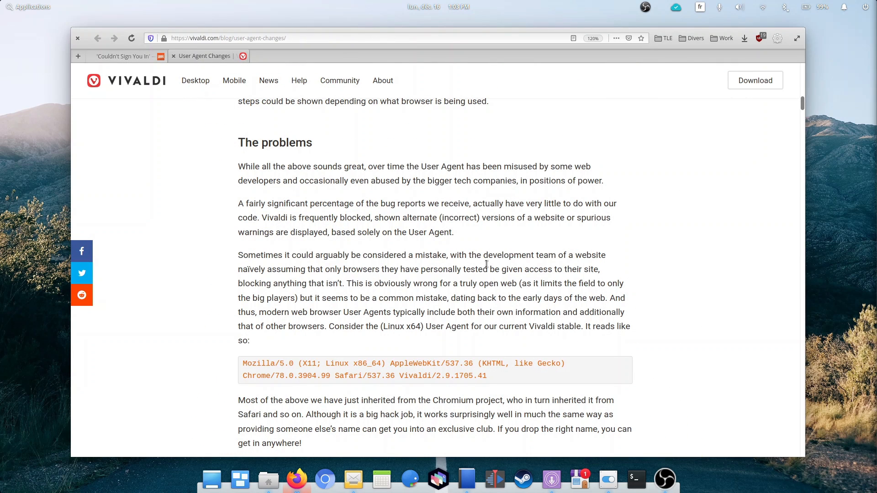
# Scroll the Vivaldi user agent post down to The problems section.
pyautogui.scroll(-3)
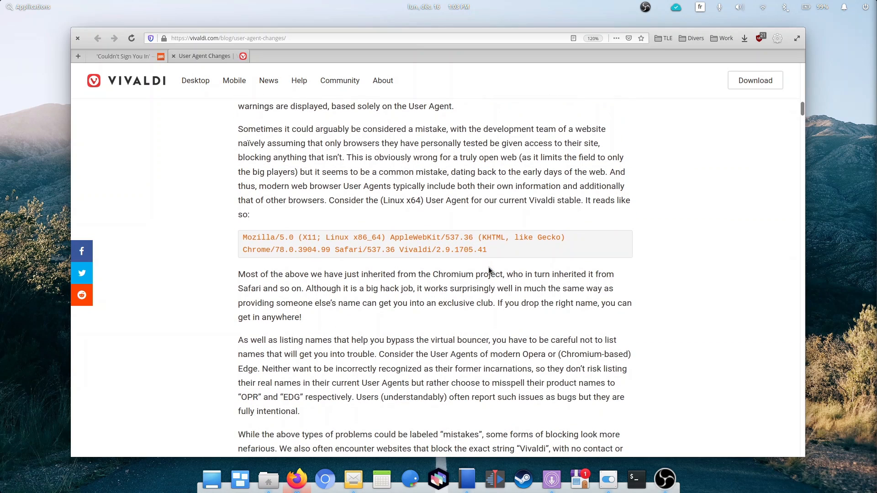
pyautogui.scroll(-3)
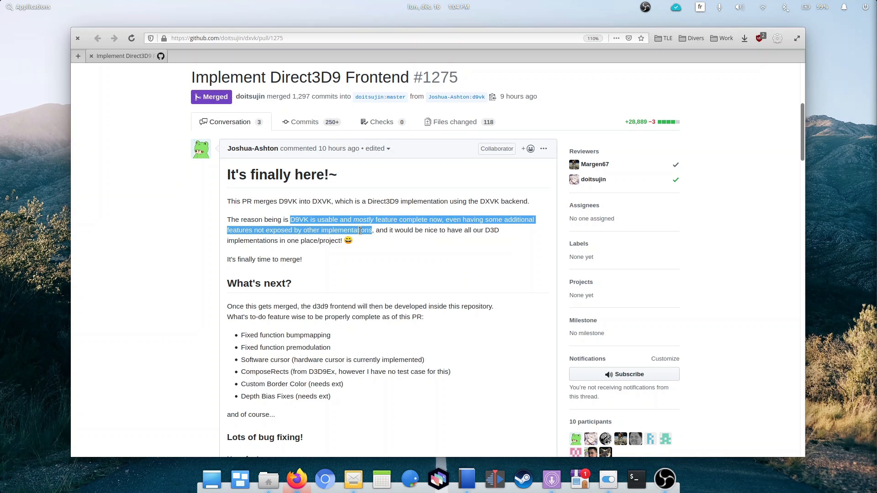
# Read the pull request #1275 description down to its to-do list.
pyautogui.scroll(-3)
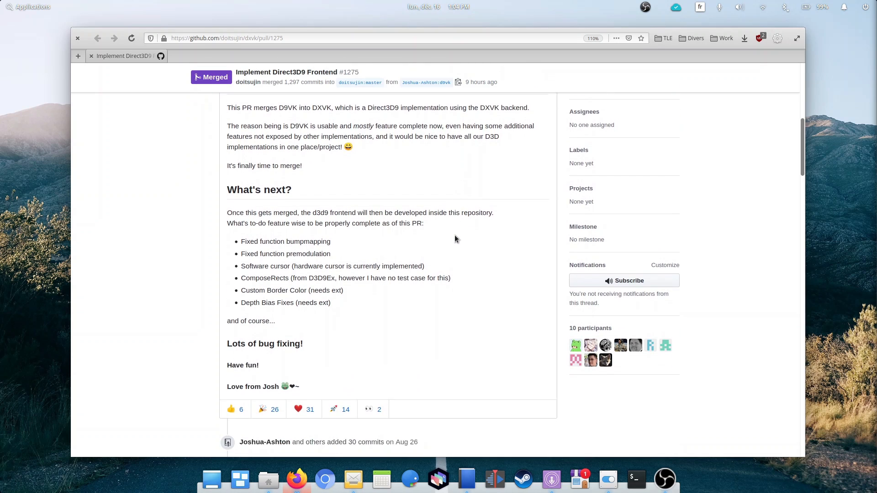
pyautogui.scroll(-3)
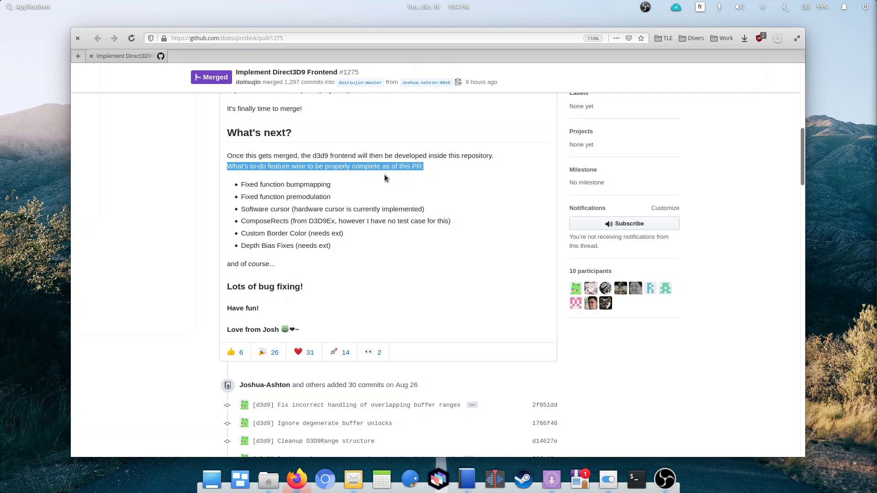
pyautogui.moveTo(241, 183)
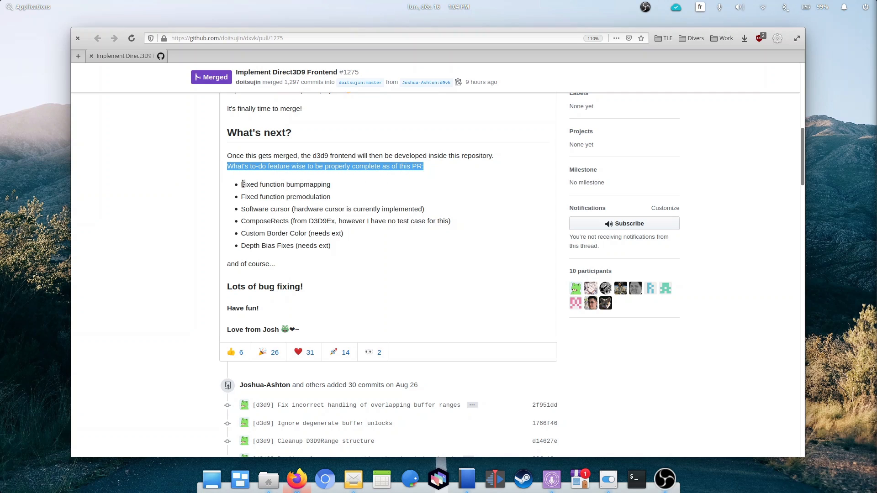
pyautogui.doubleClick(262, 196)
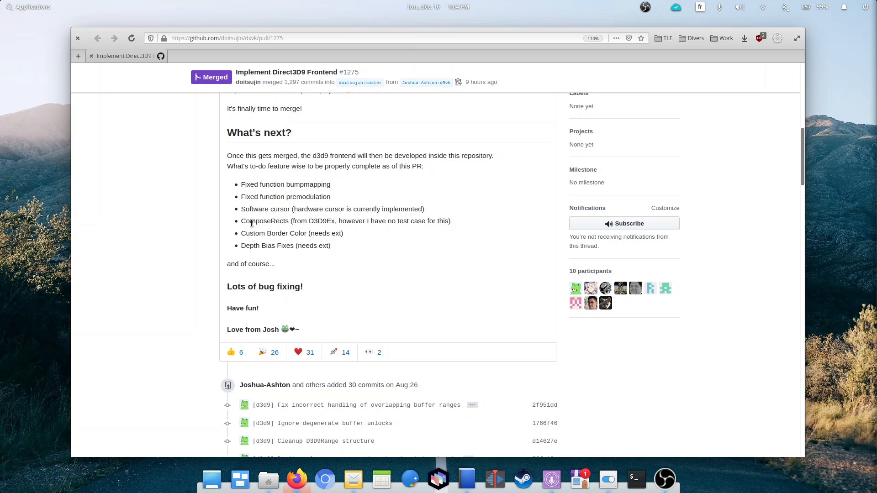
# Highlight and clear the ComposeRects to-do item, then continue to the commit history.
pyautogui.tripleClick(344, 220)
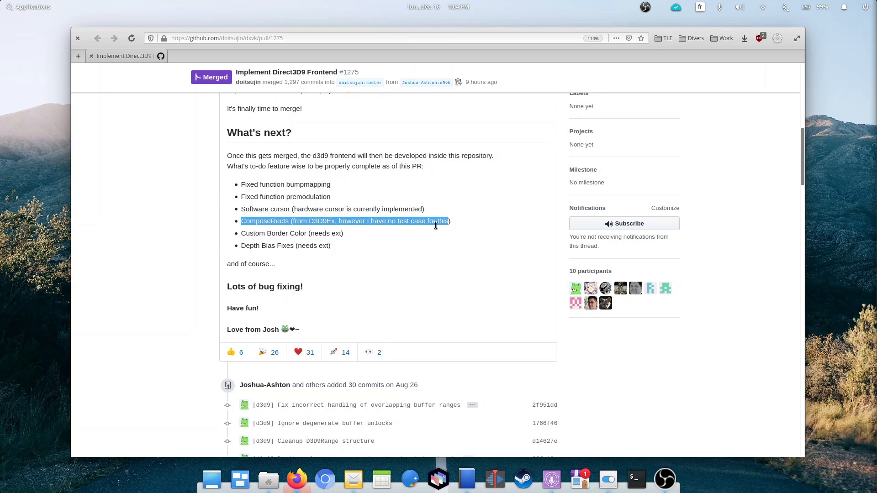
pyautogui.click(251, 233)
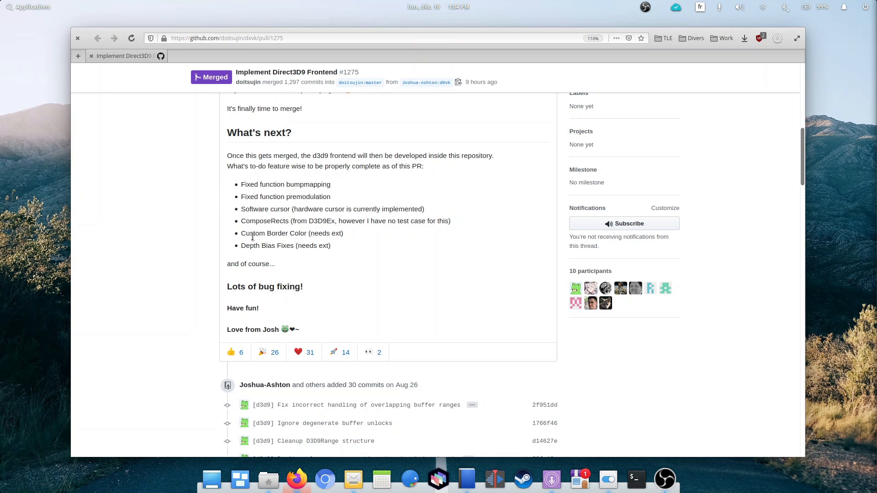
pyautogui.doubleClick(267, 246)
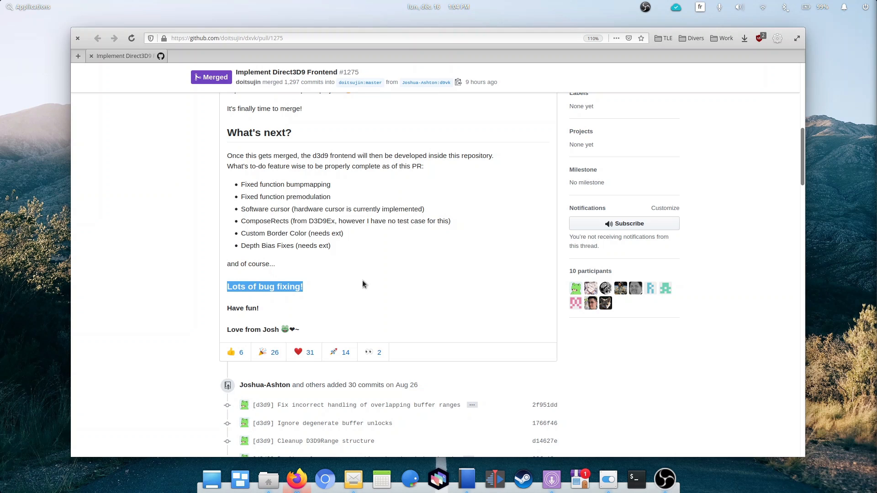
pyautogui.scroll(-3)
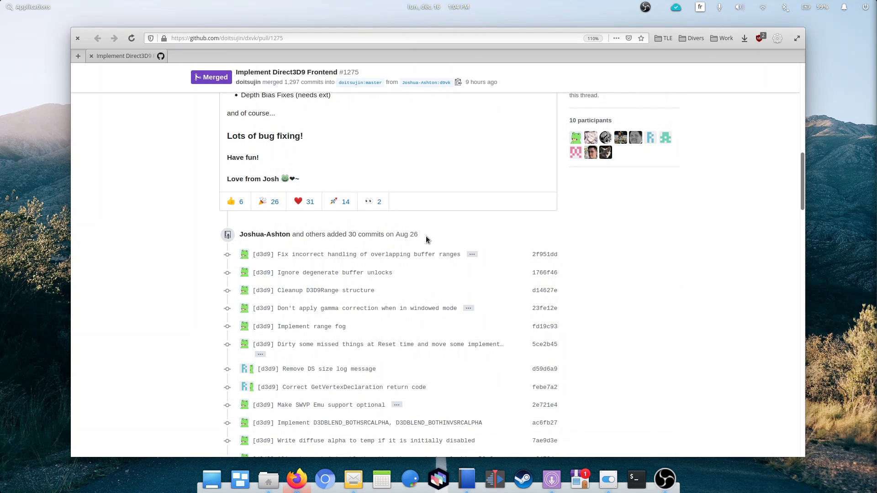